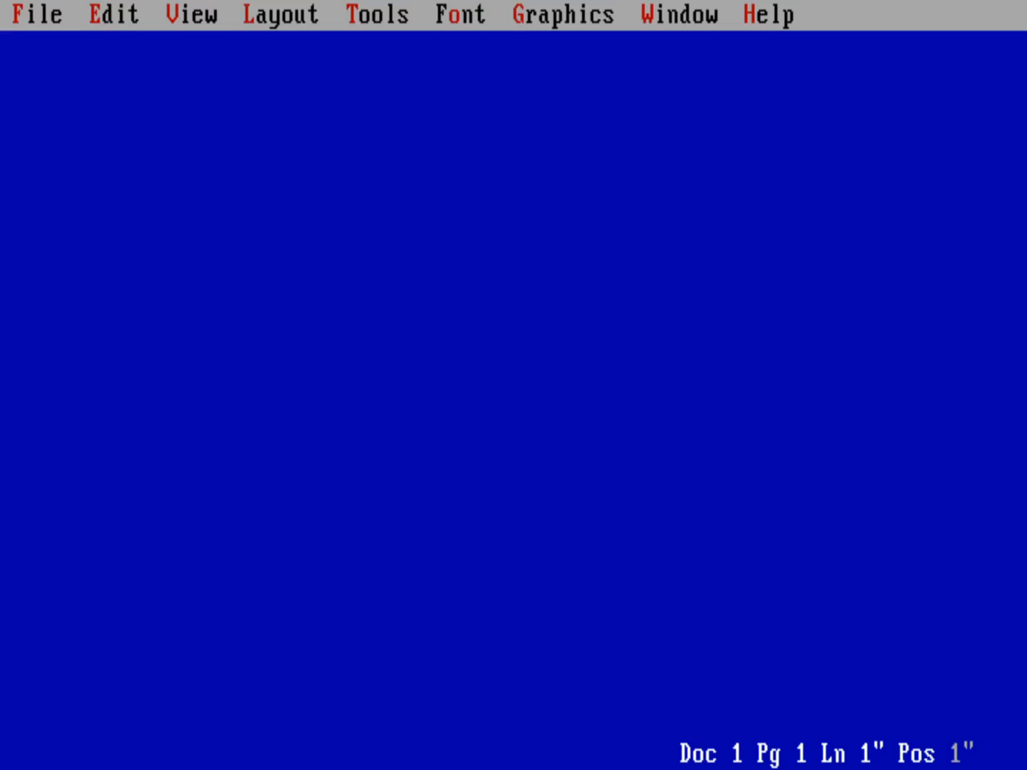
# Type the paragraph 'Hello world. This is a sample document…' ending with 'bold, italic, underline.'
pyautogui.write('Hello wor')
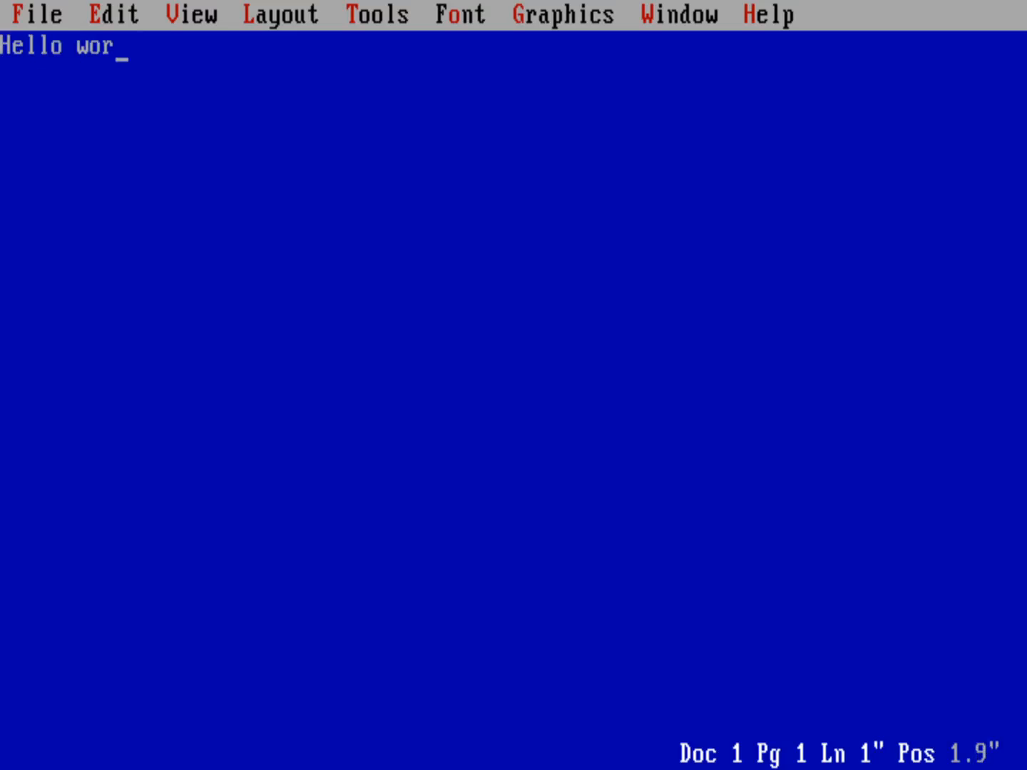
pyautogui.write('ld. Thi')
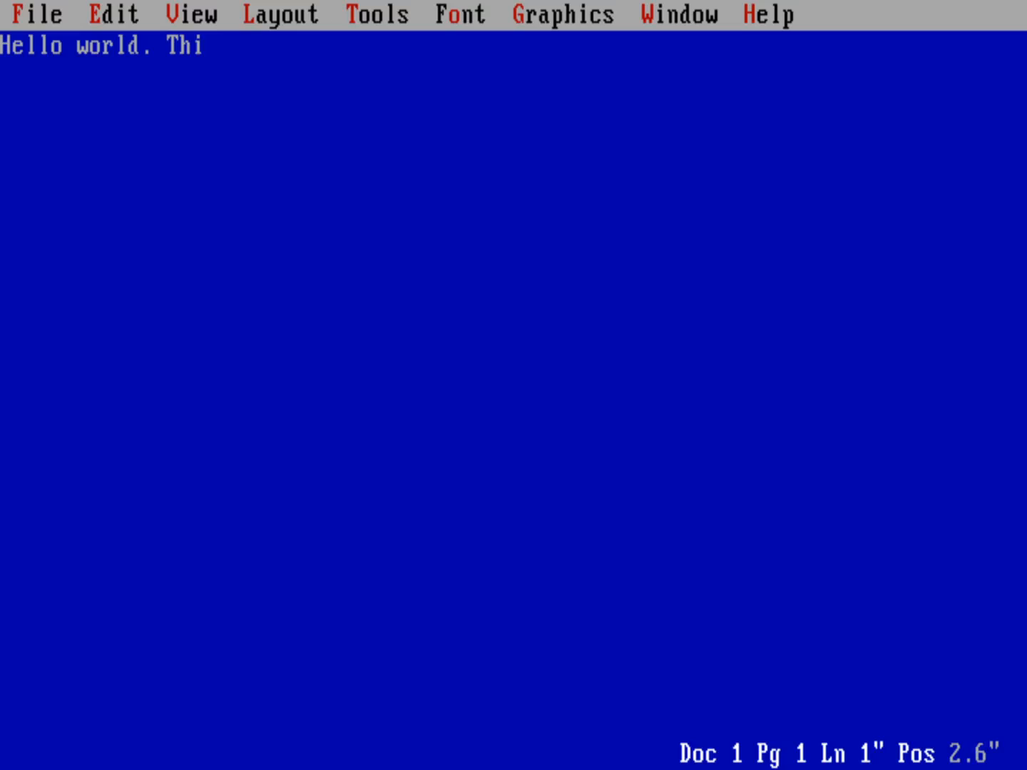
pyautogui.write('s is a sml')
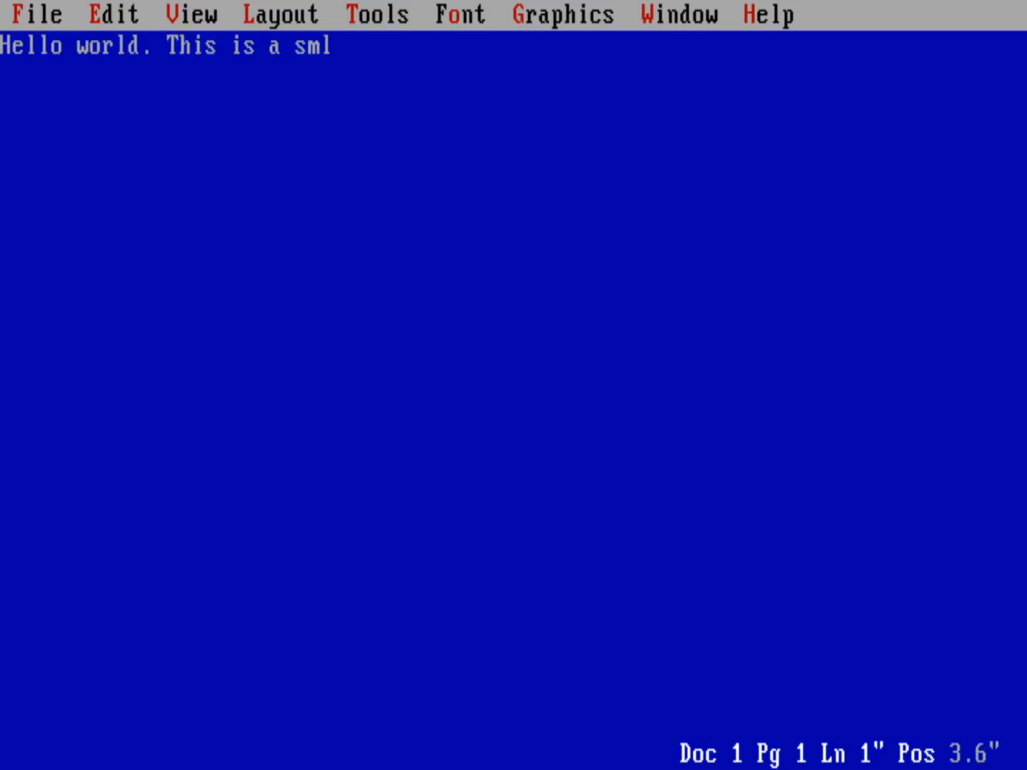
pyautogui.write('am')
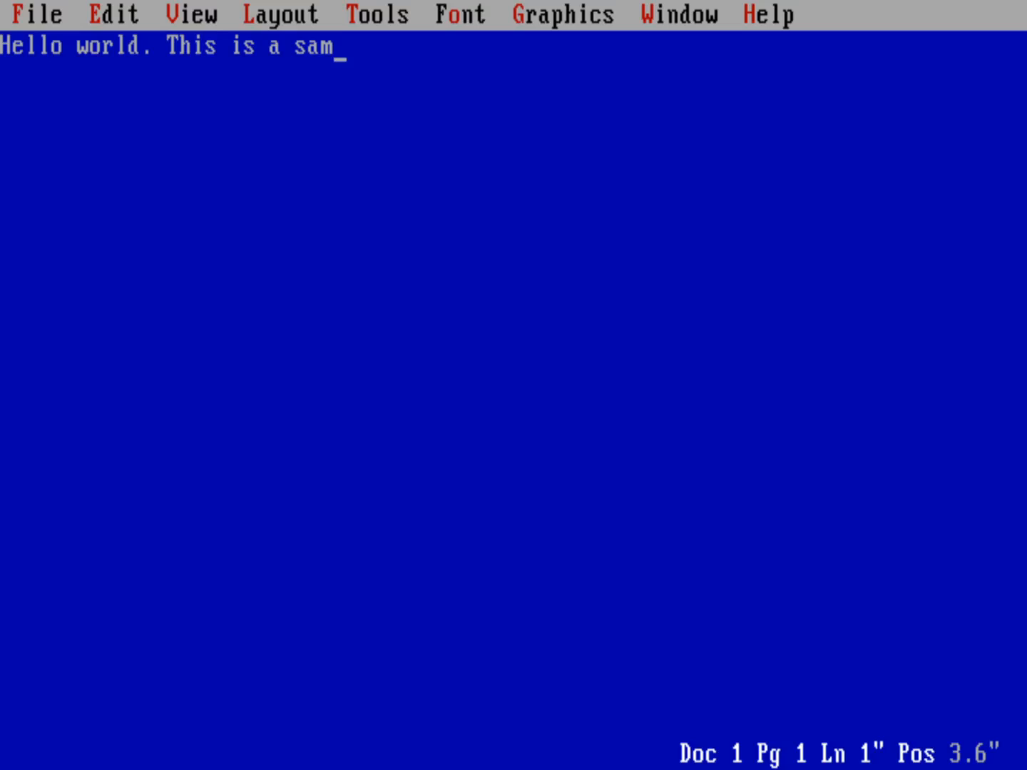
pyautogui.write('l')
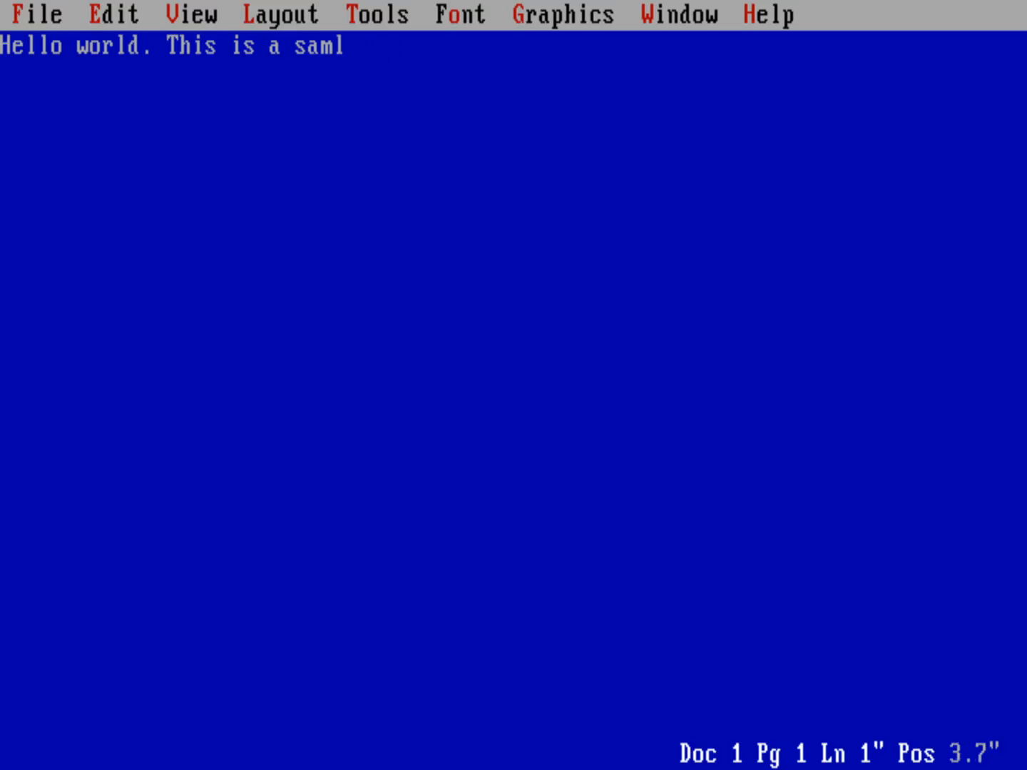
pyautogui.write('ple')
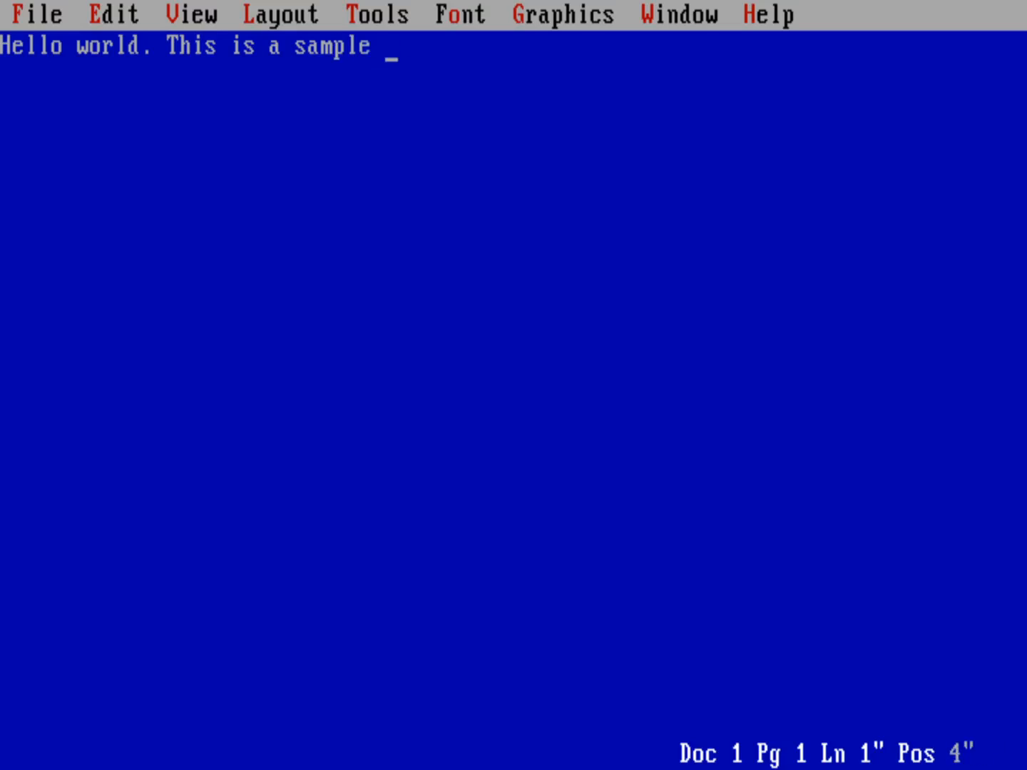
pyautogui.write('d')
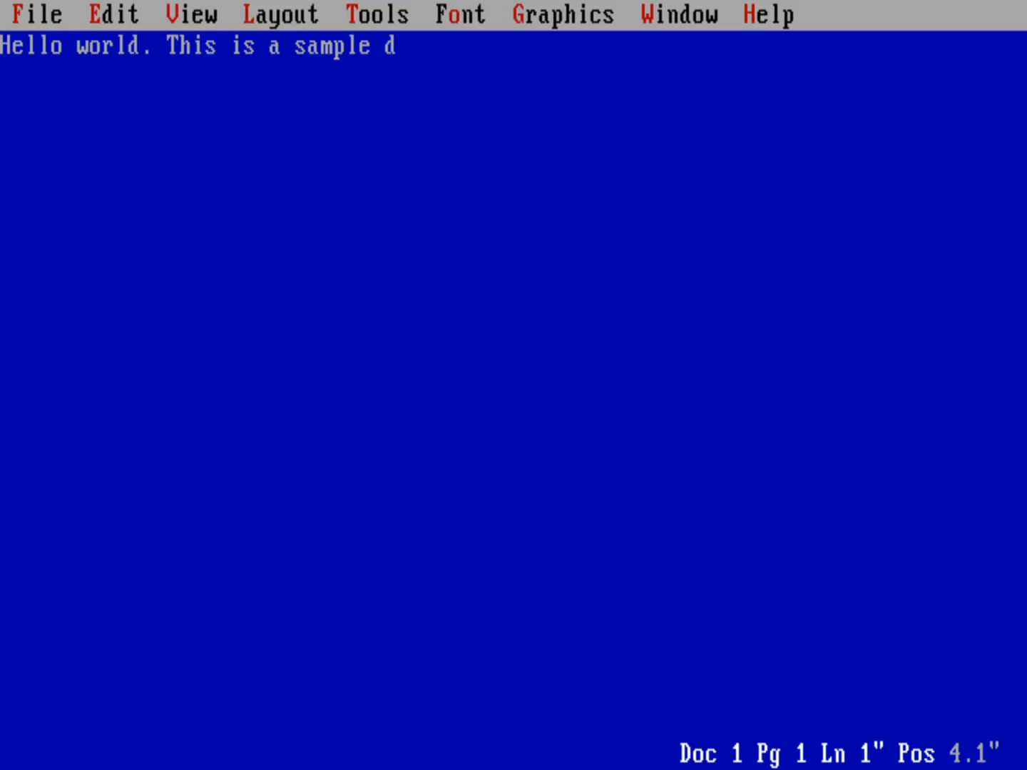
pyautogui.write('ocume')
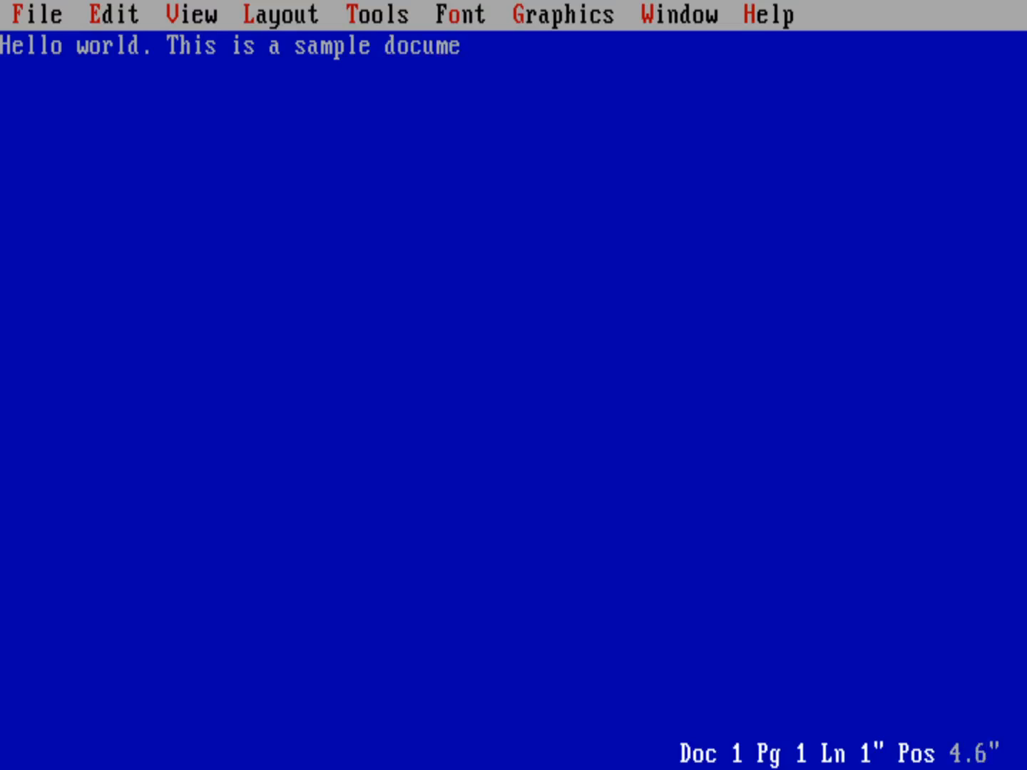
pyautogui.write('nt')
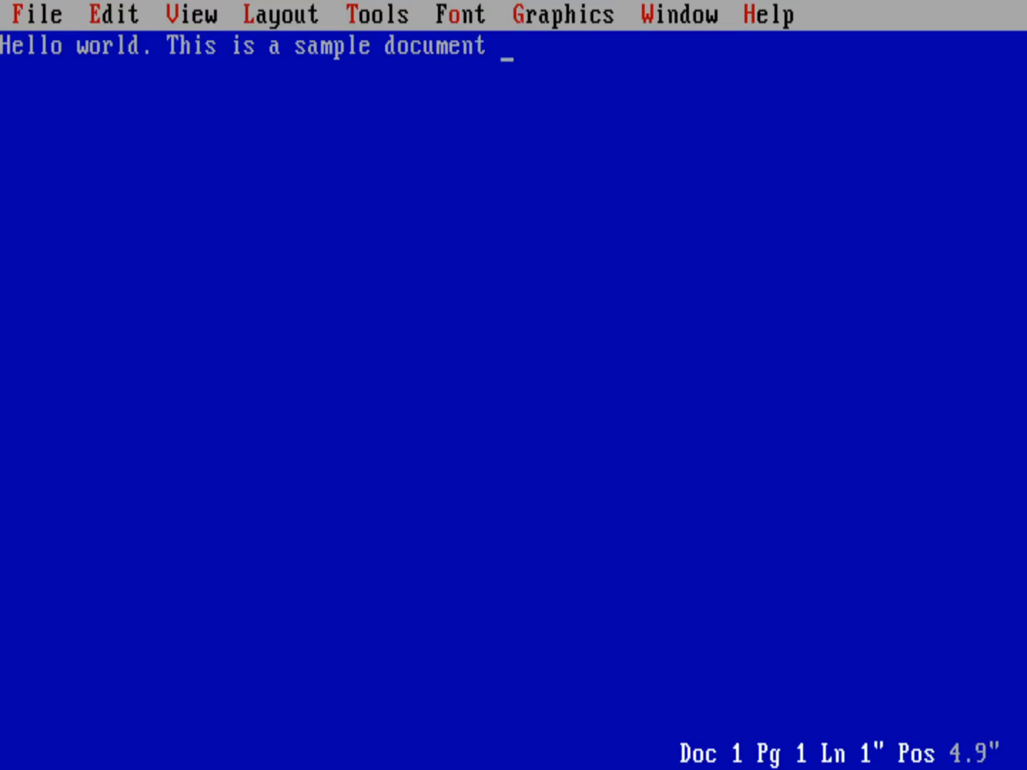
pyautogui.write('that I')
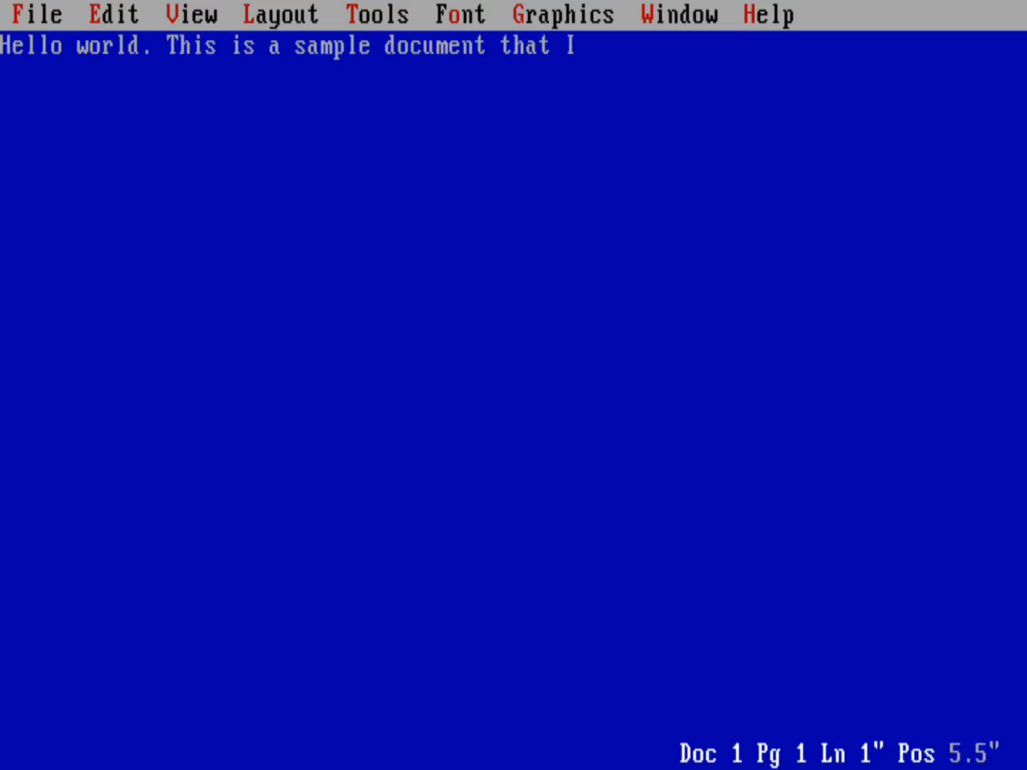
pyautogui.write('am writing in')
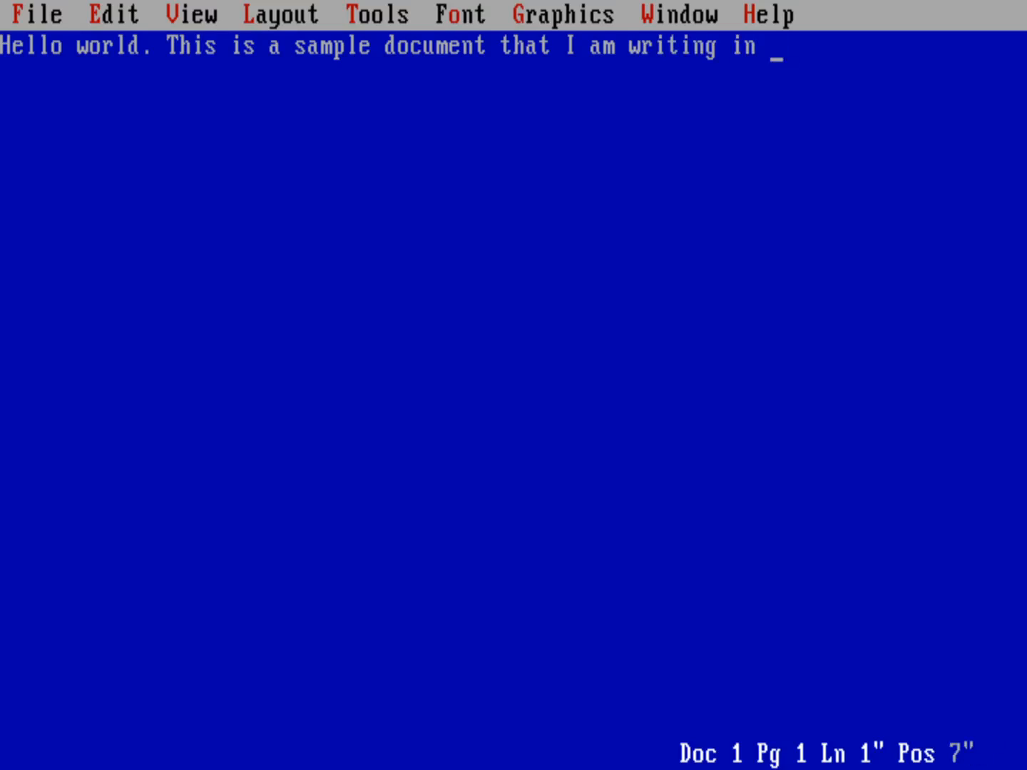
pyautogui.write("WordPerfect 6.0. Let's try")
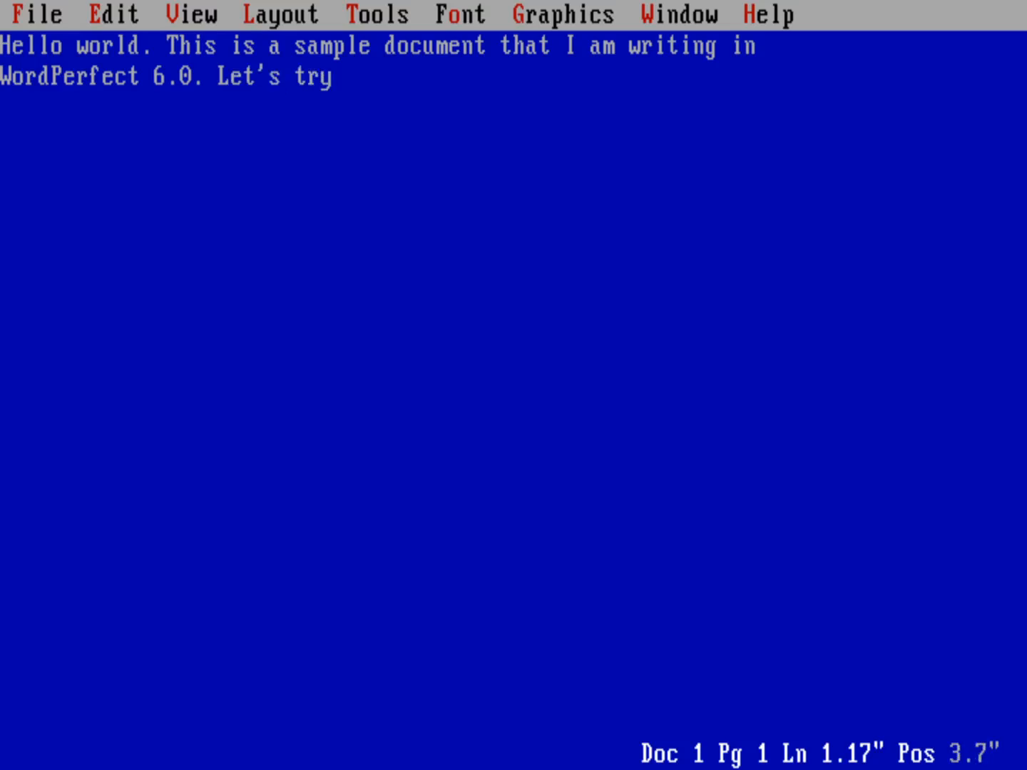
pyautogui.write('some s')
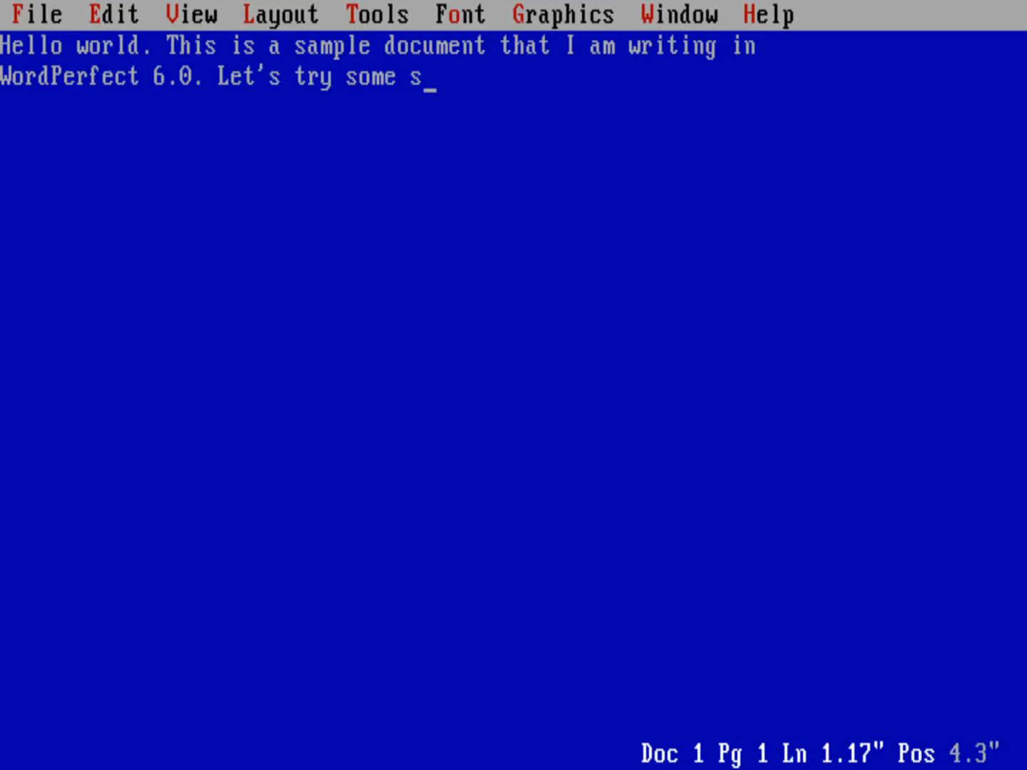
pyautogui.write('tyle:')
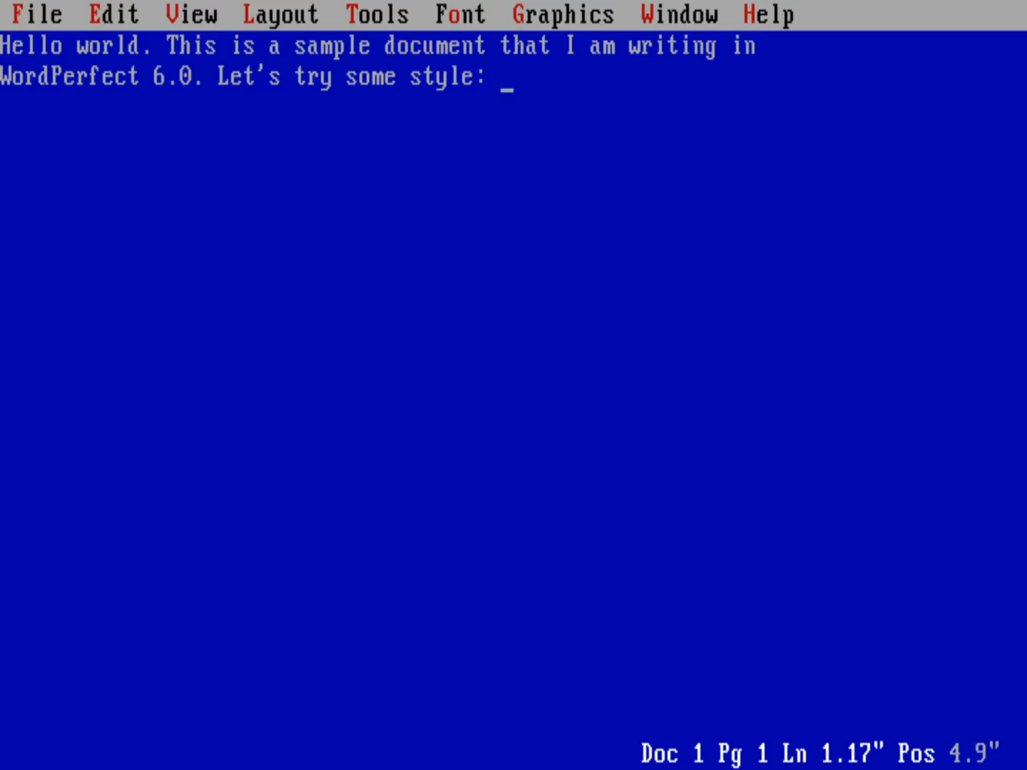
pyautogui.write('bold;')
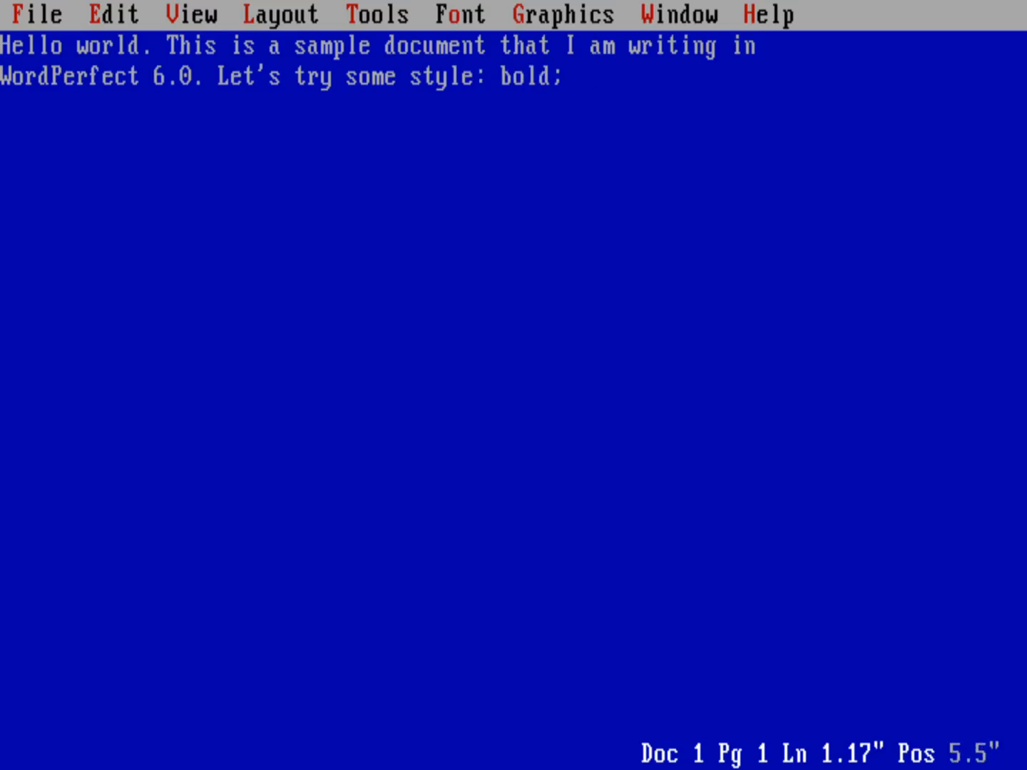
pyautogui.write(', italc')
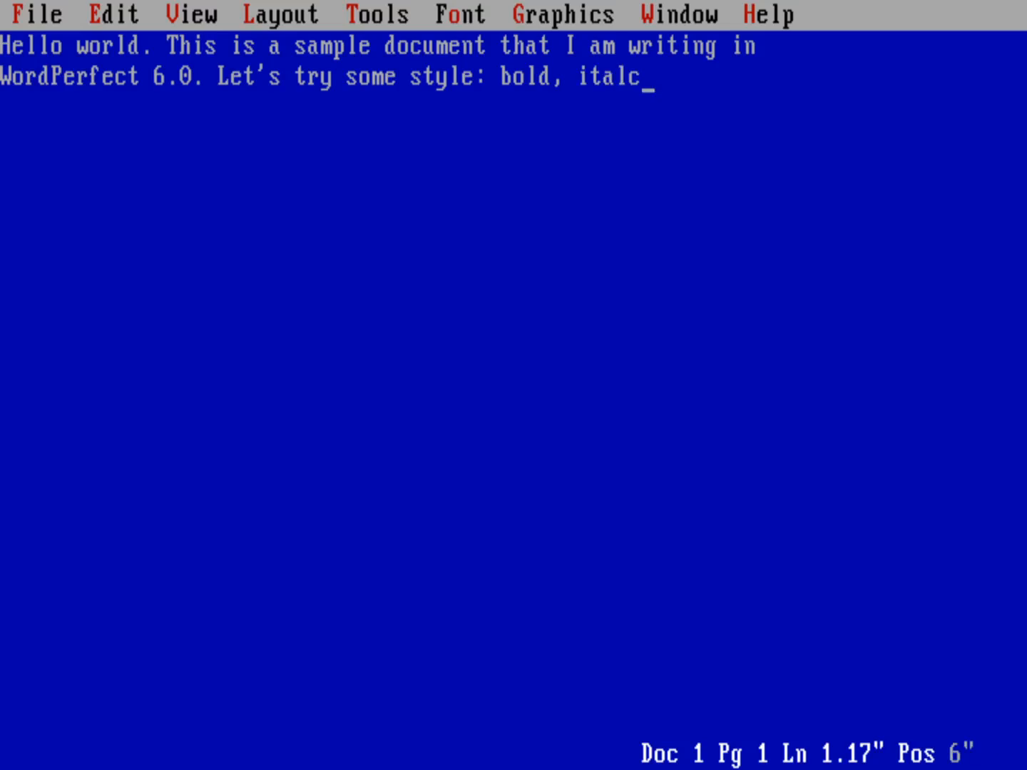
pyautogui.write('c, und')
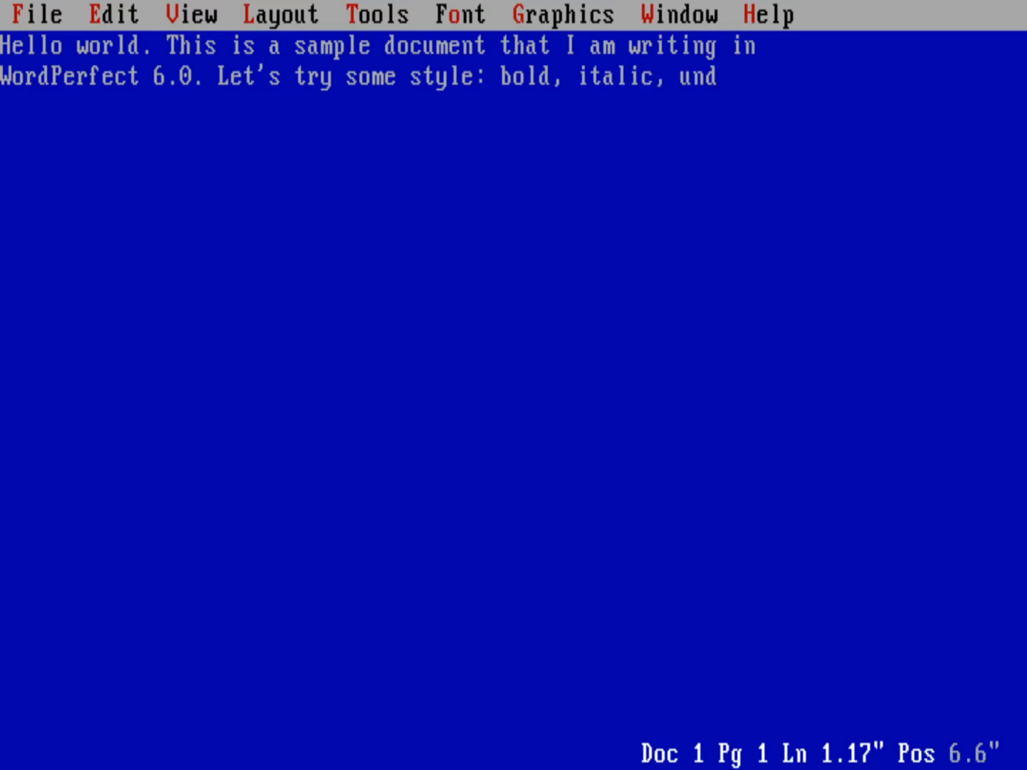
pyautogui.write('erline.')
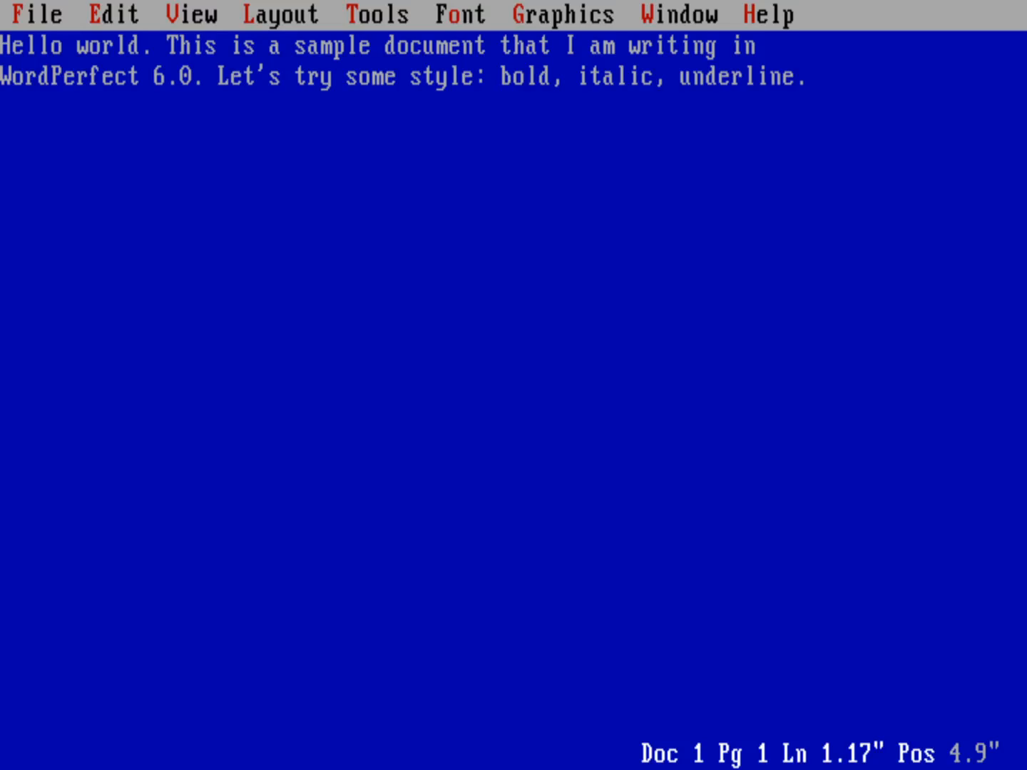
# Open the Edit menu over the two-line sample paragraph
pyautogui.click(112, 14)
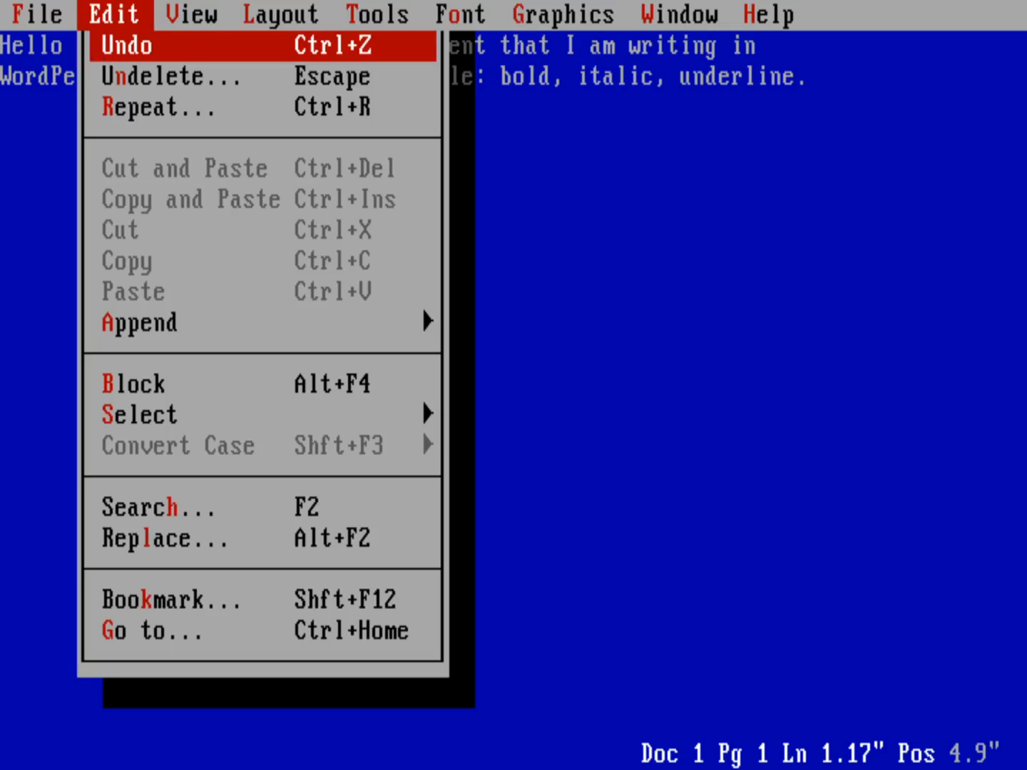
pyautogui.moveTo(139, 415)
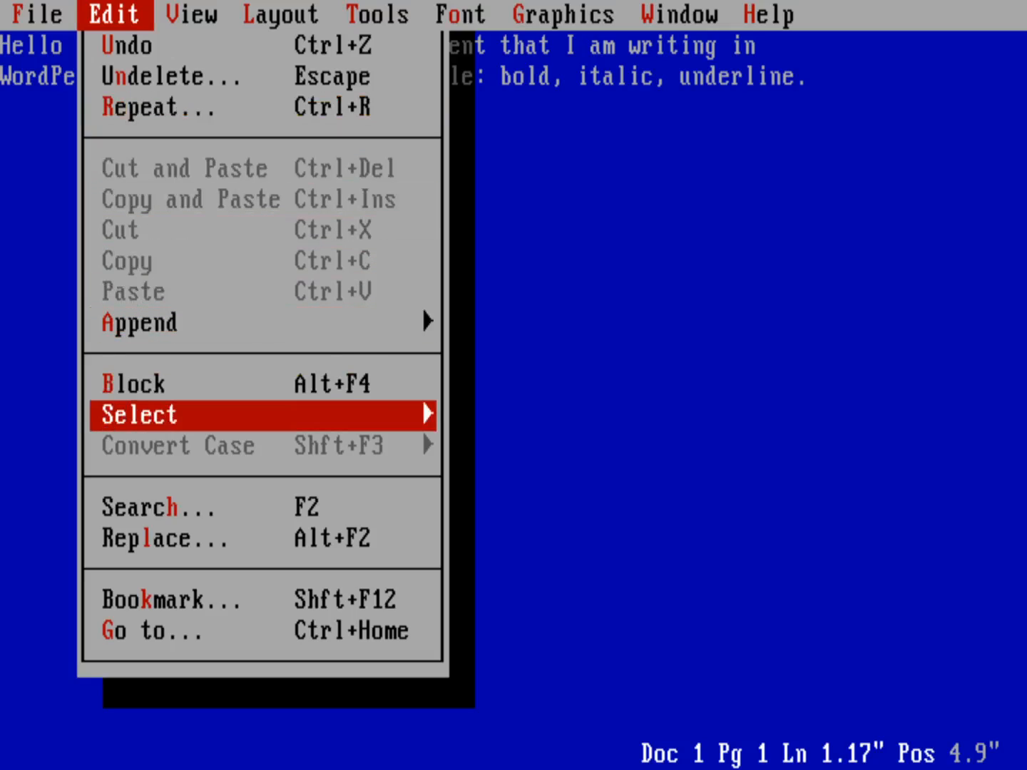
pyautogui.moveTo(132, 383)
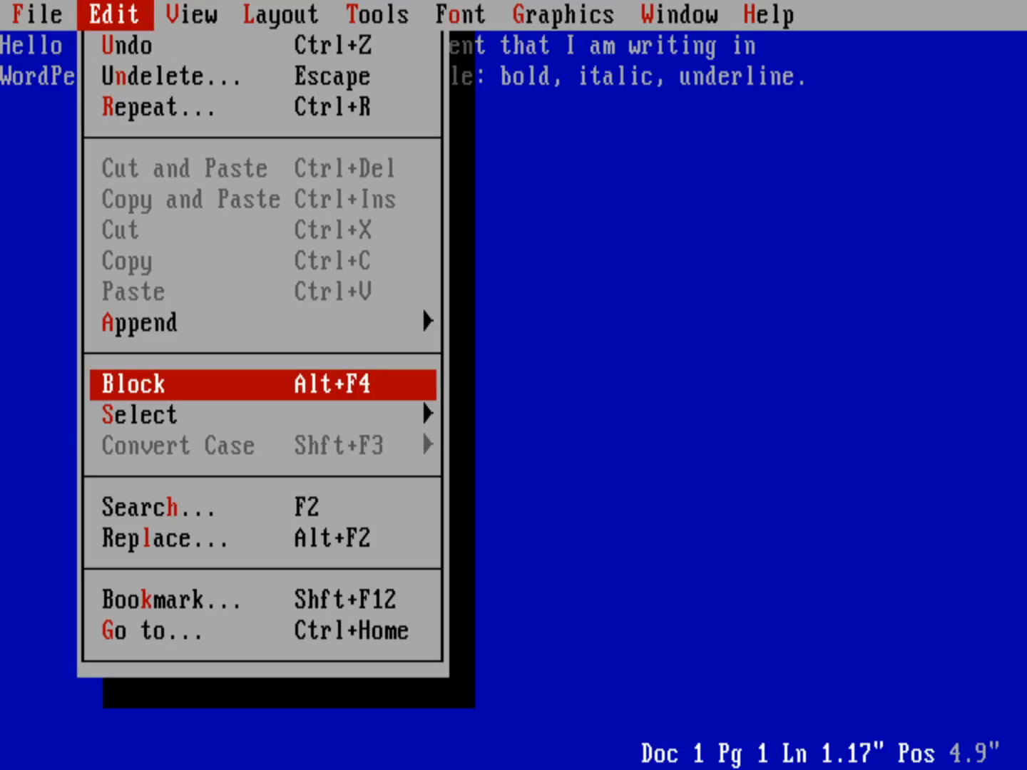
# Block the word 'bold' and apply Bold from the Font menu
pyautogui.click(132, 384)
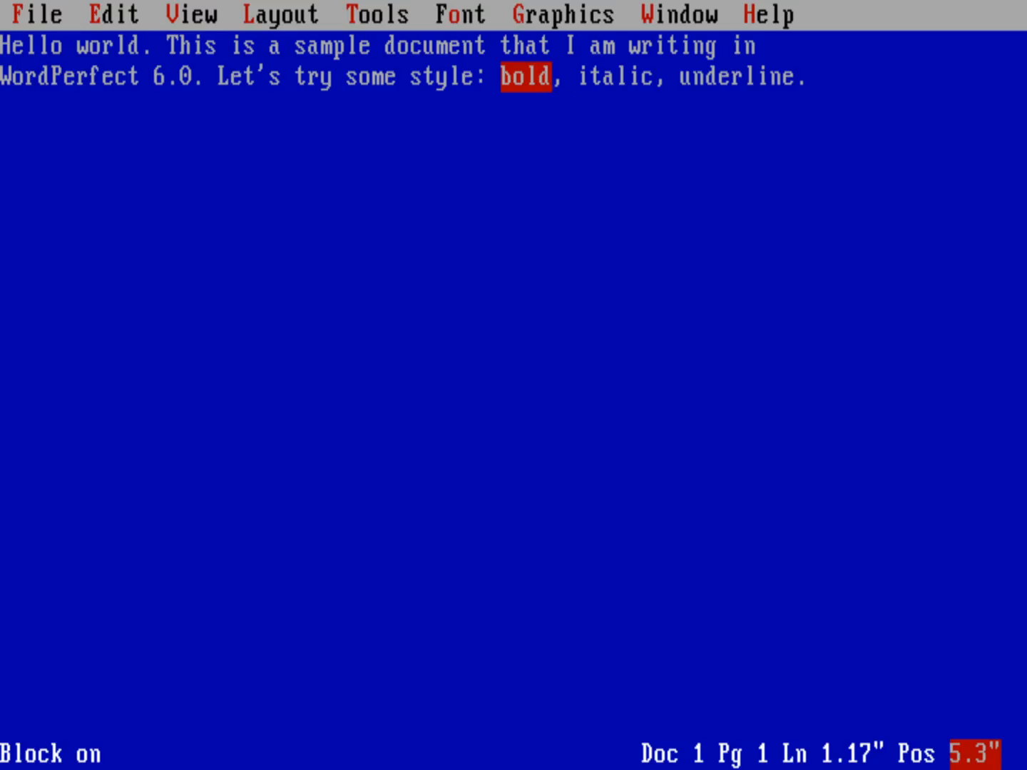
pyautogui.click(459, 15)
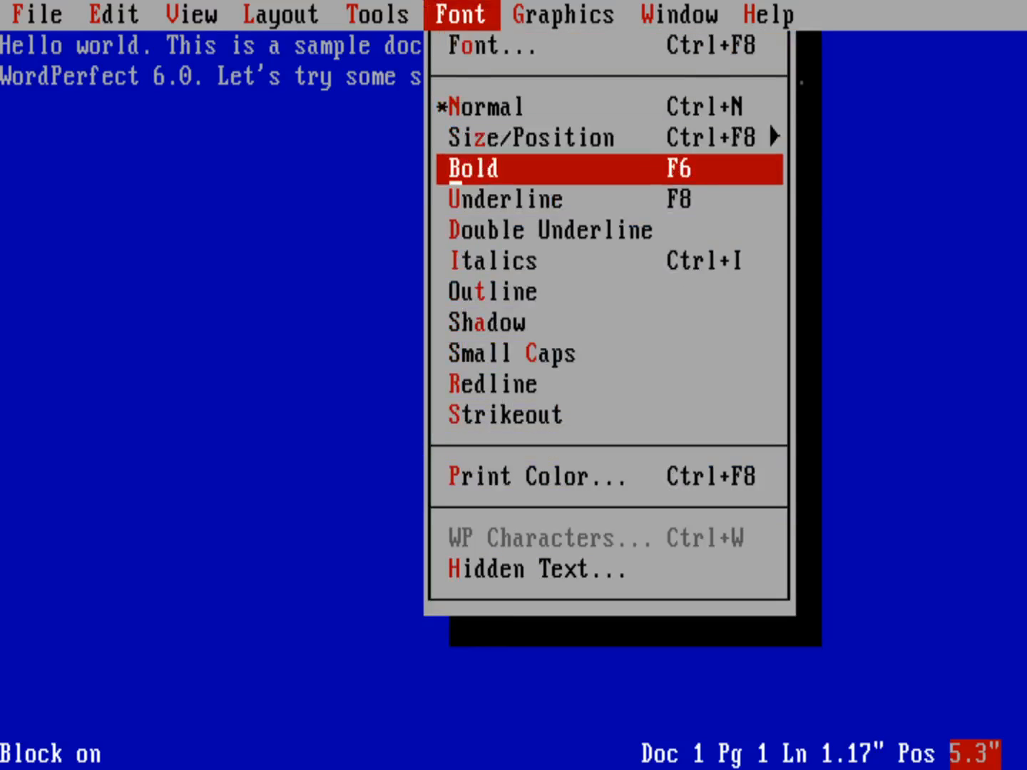
pyautogui.click(471, 168)
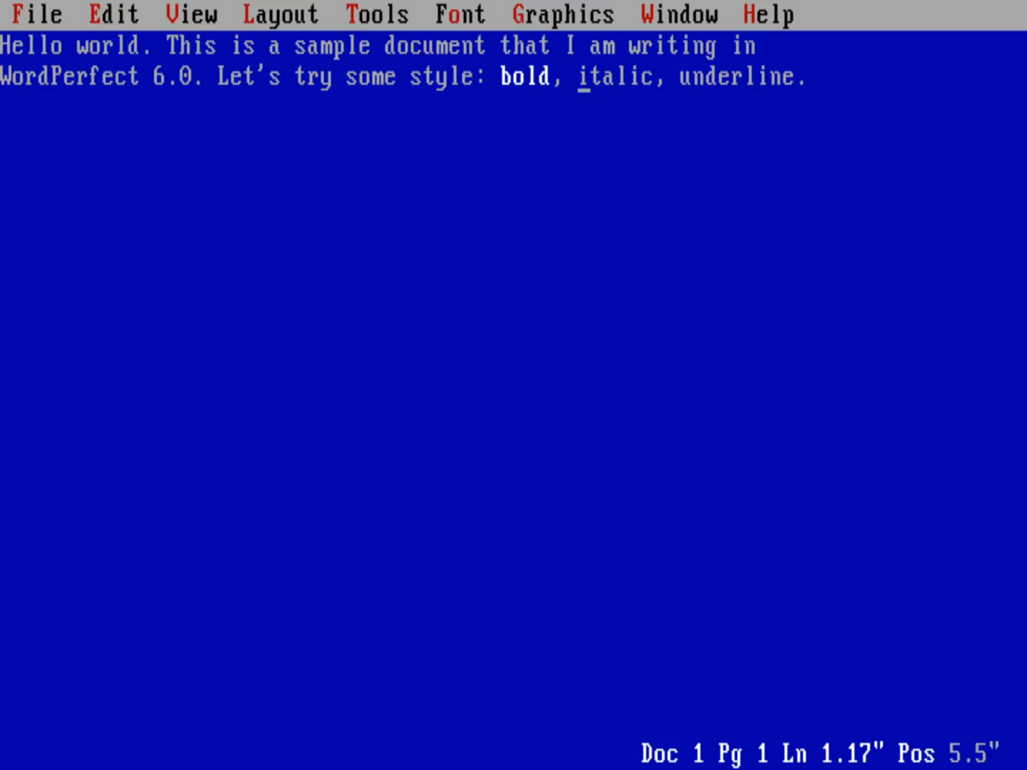
# Italicize the word 'italic' via Font > Italics, then block 'underline'
pyautogui.click(113, 14)
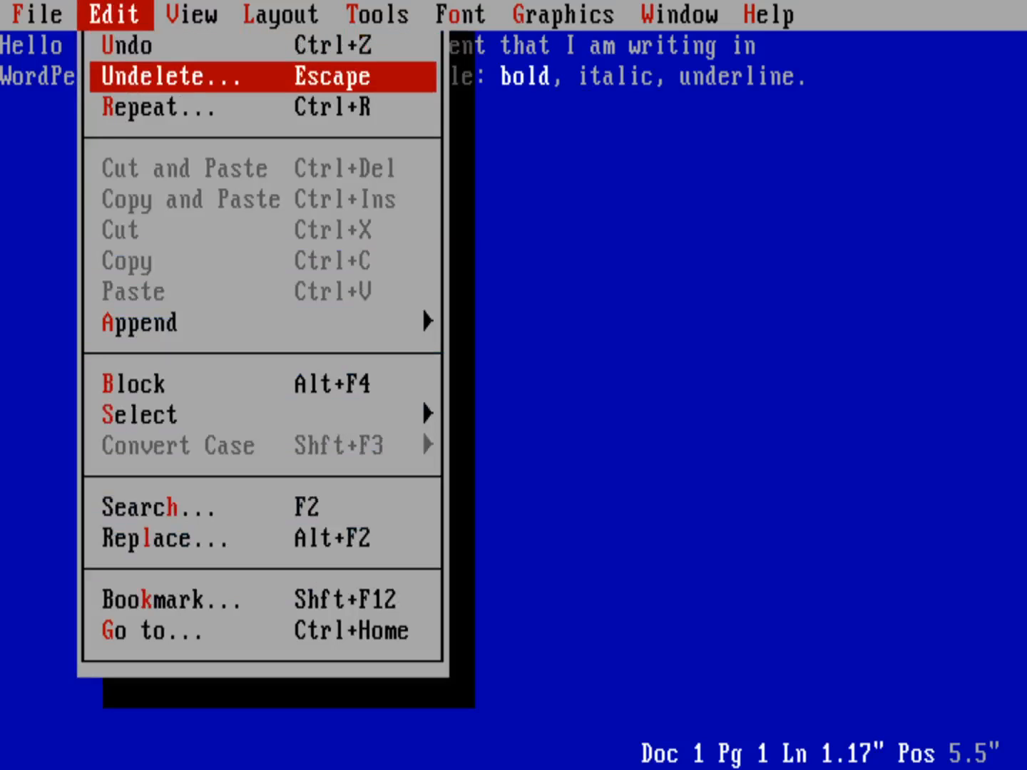
pyautogui.moveTo(132, 384)
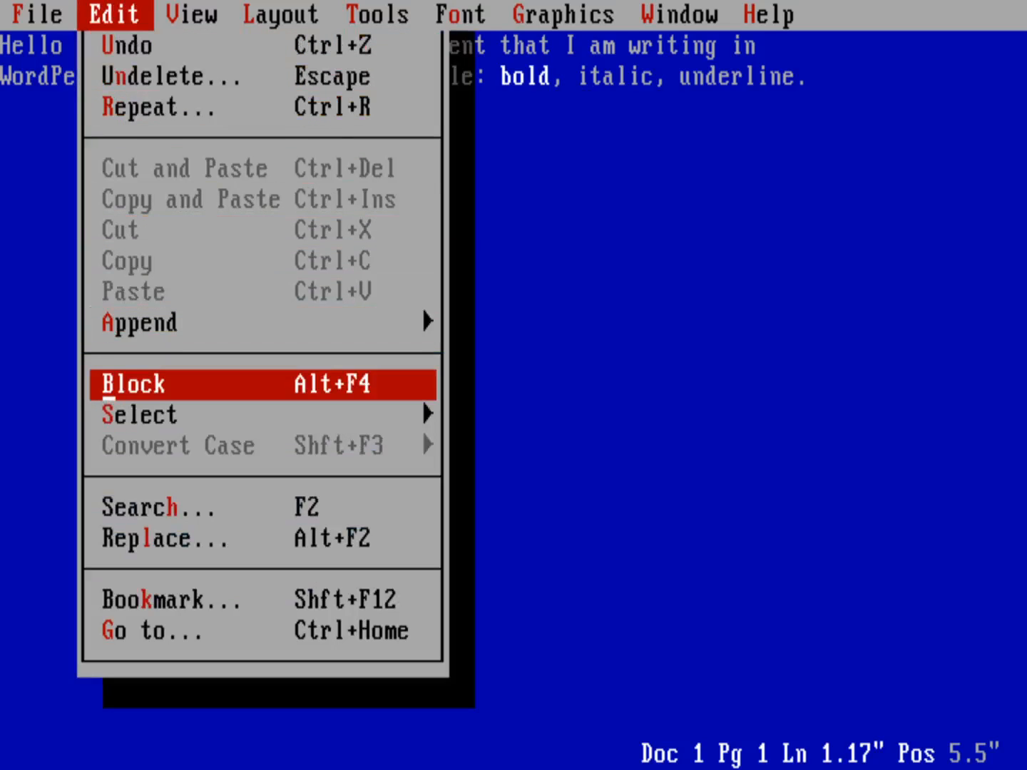
pyautogui.click(131, 384)
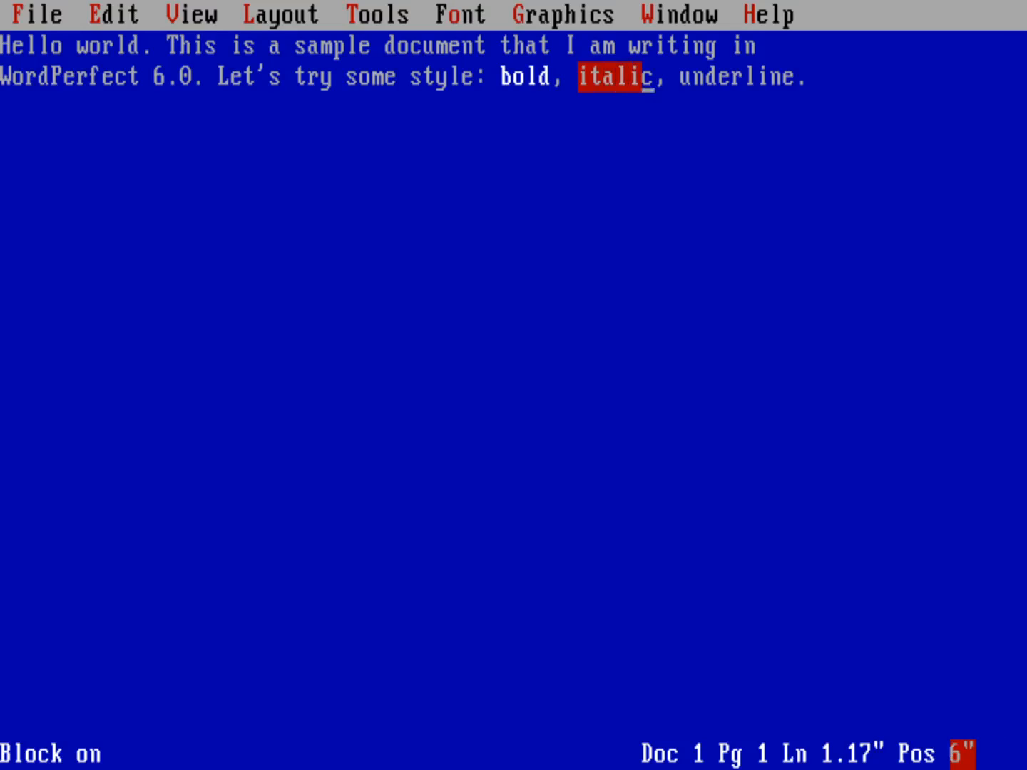
pyautogui.click(459, 14)
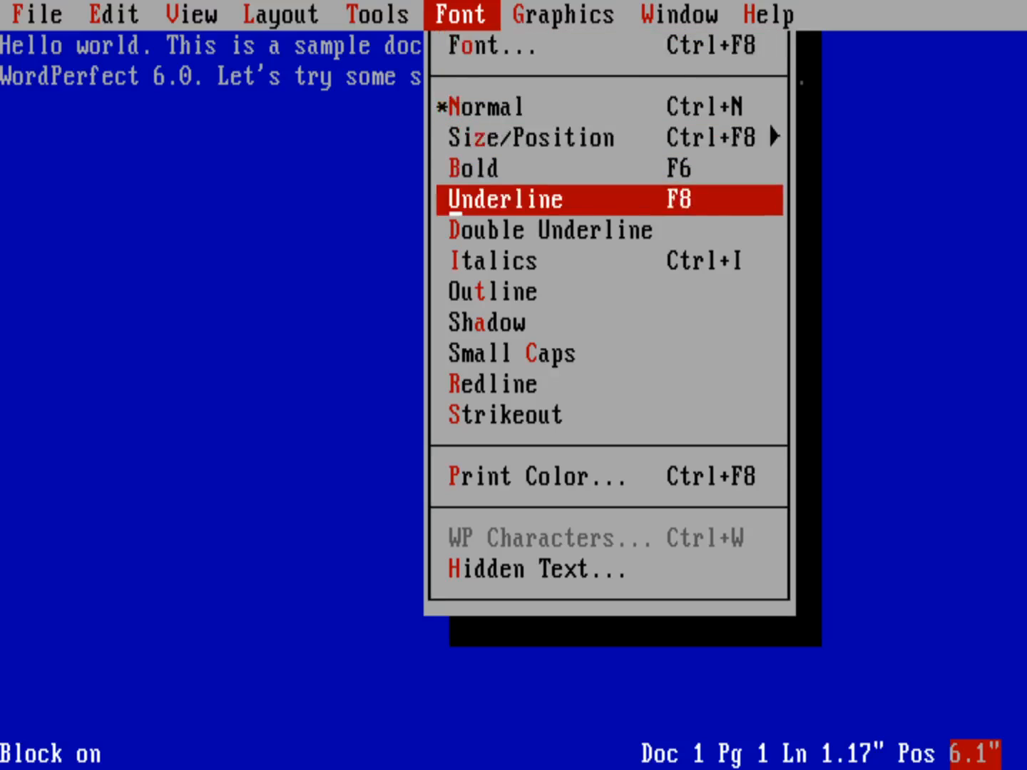
pyautogui.click(504, 199)
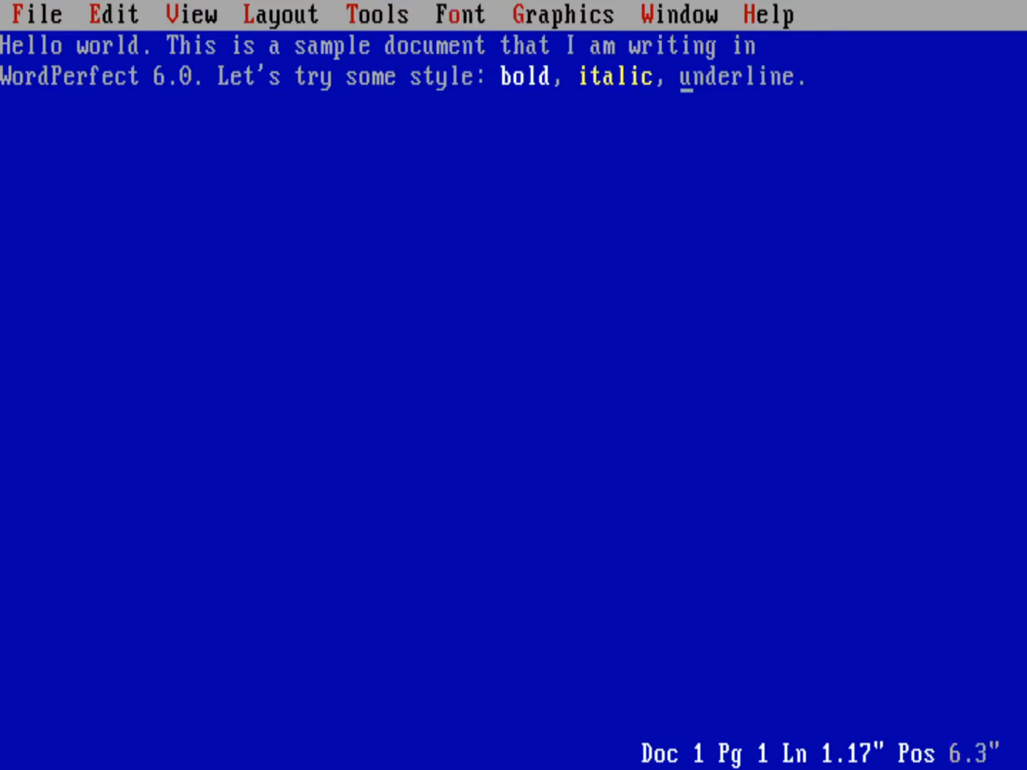
pyautogui.click(113, 14)
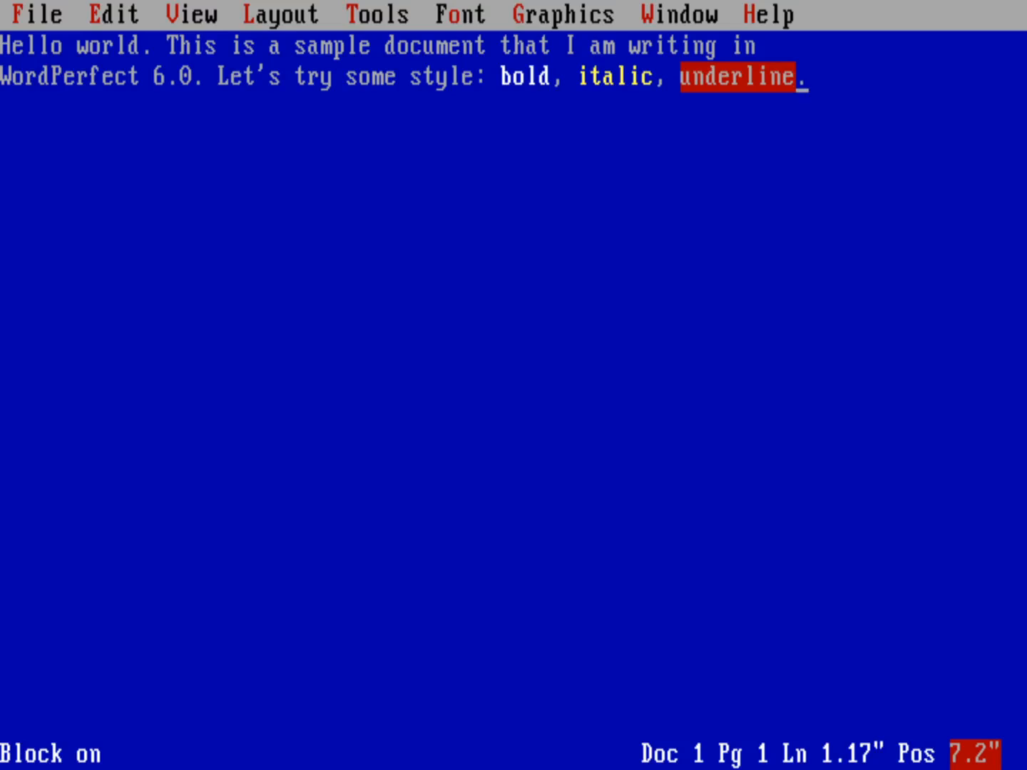
pyautogui.click(460, 14)
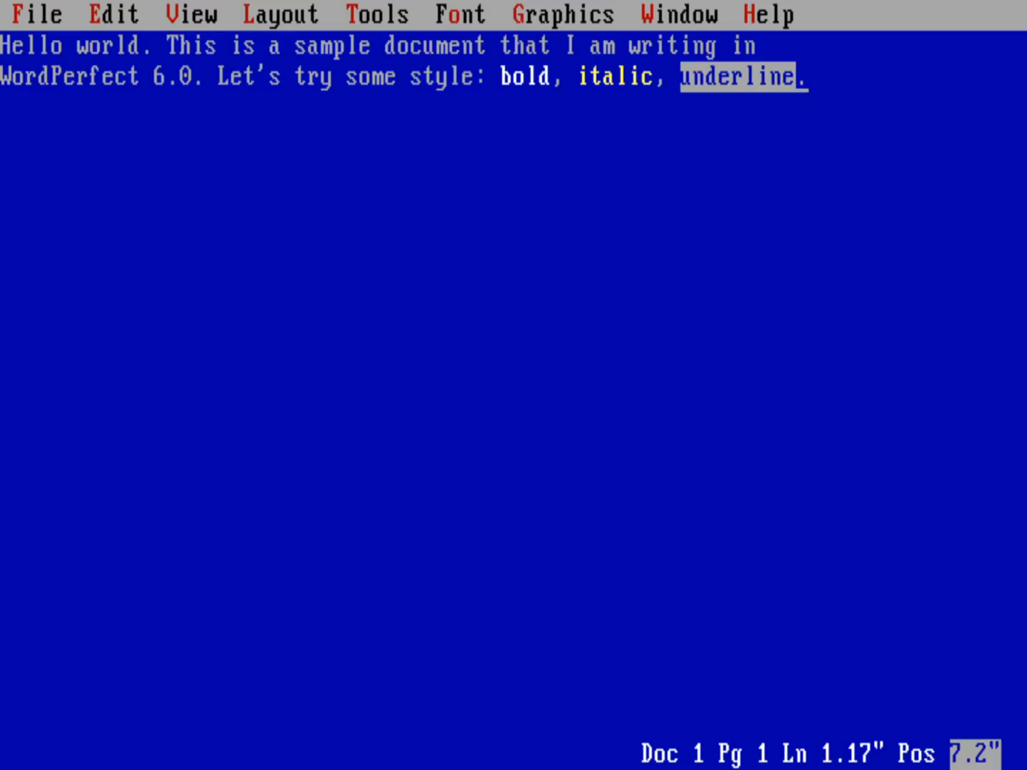
# Choose Reveal Codes from the View menu to show the formatting codes
pyautogui.click(112, 14)
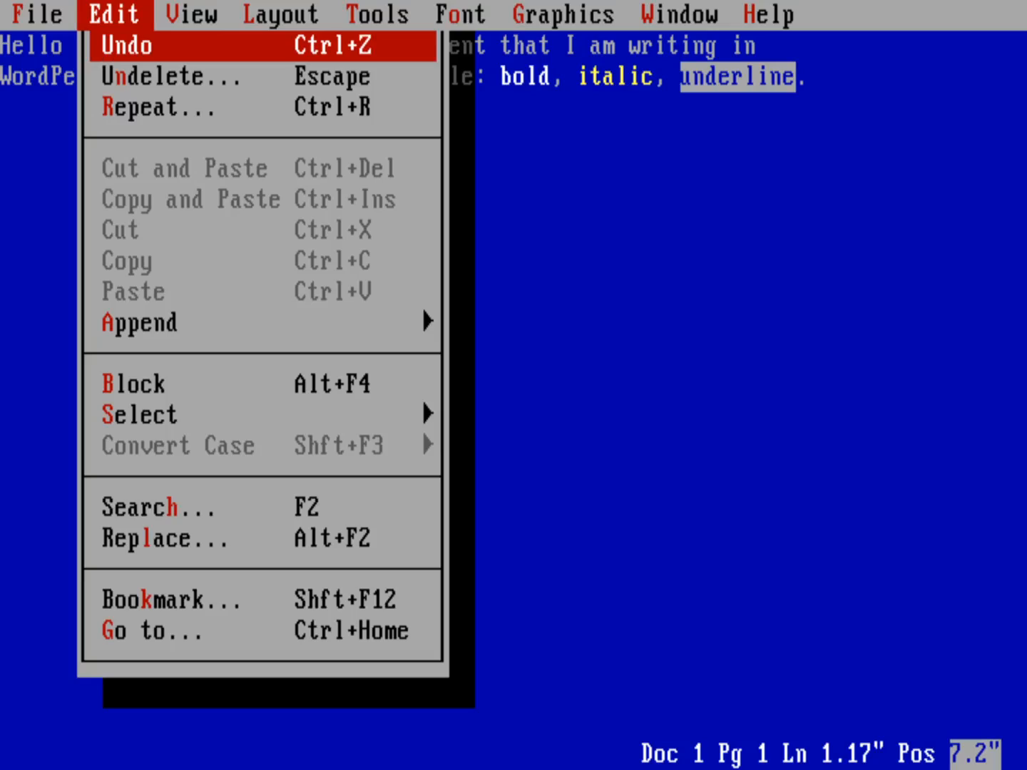
pyautogui.click(190, 13)
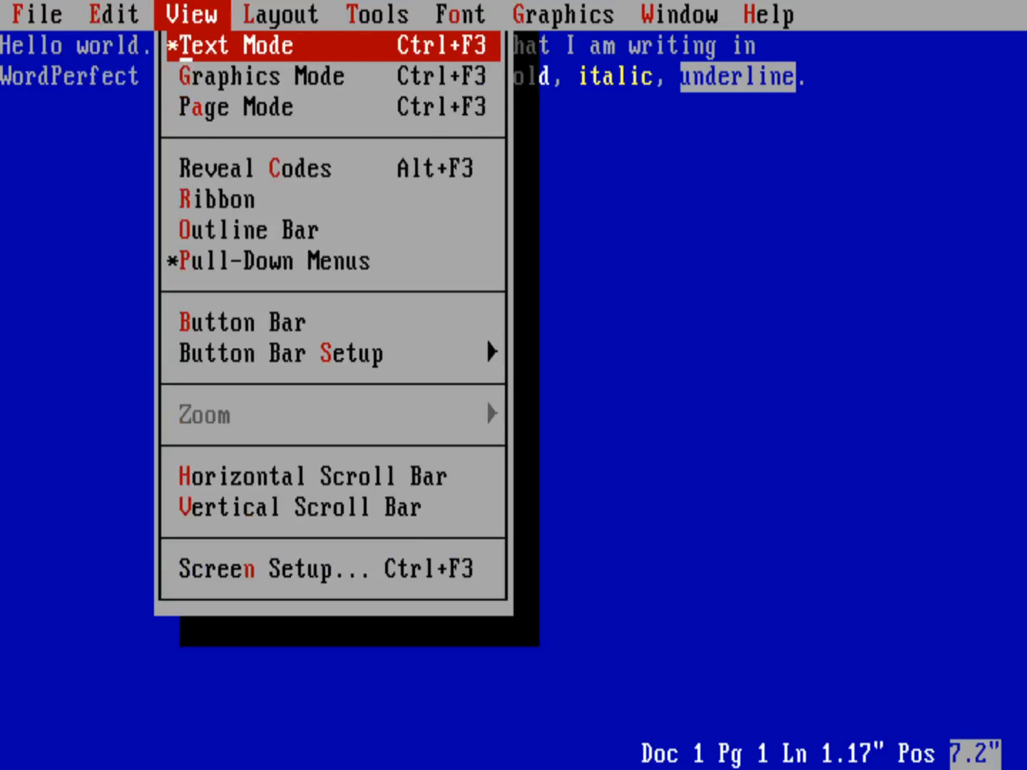
pyautogui.moveTo(236, 107)
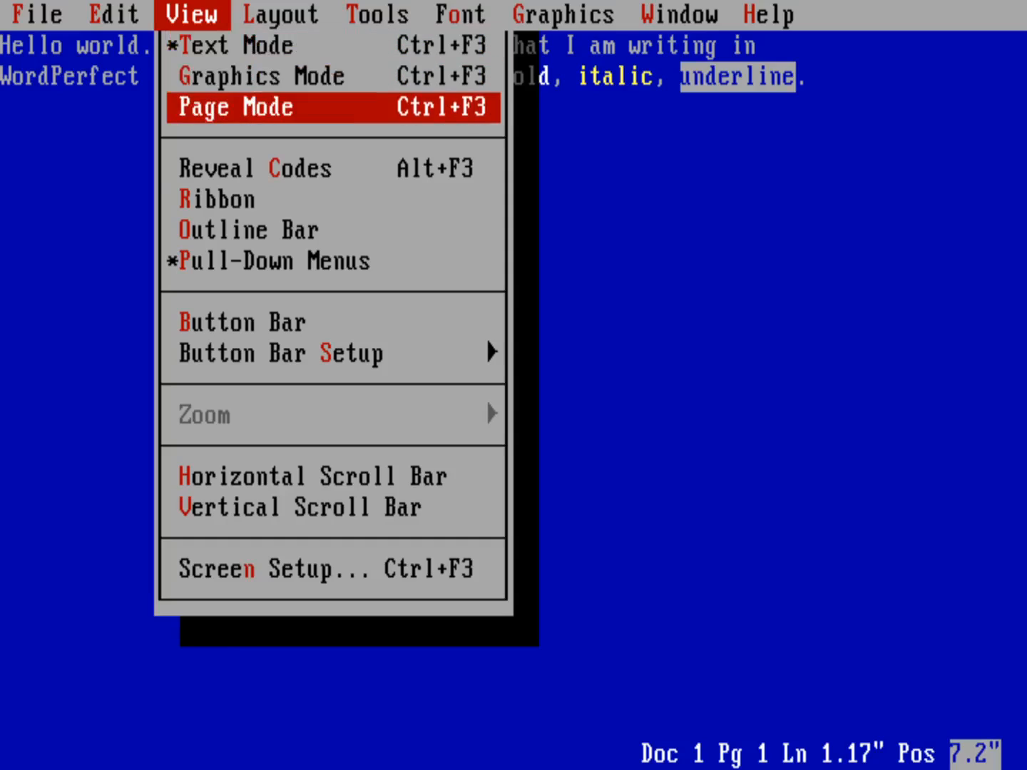
pyautogui.moveTo(253, 168)
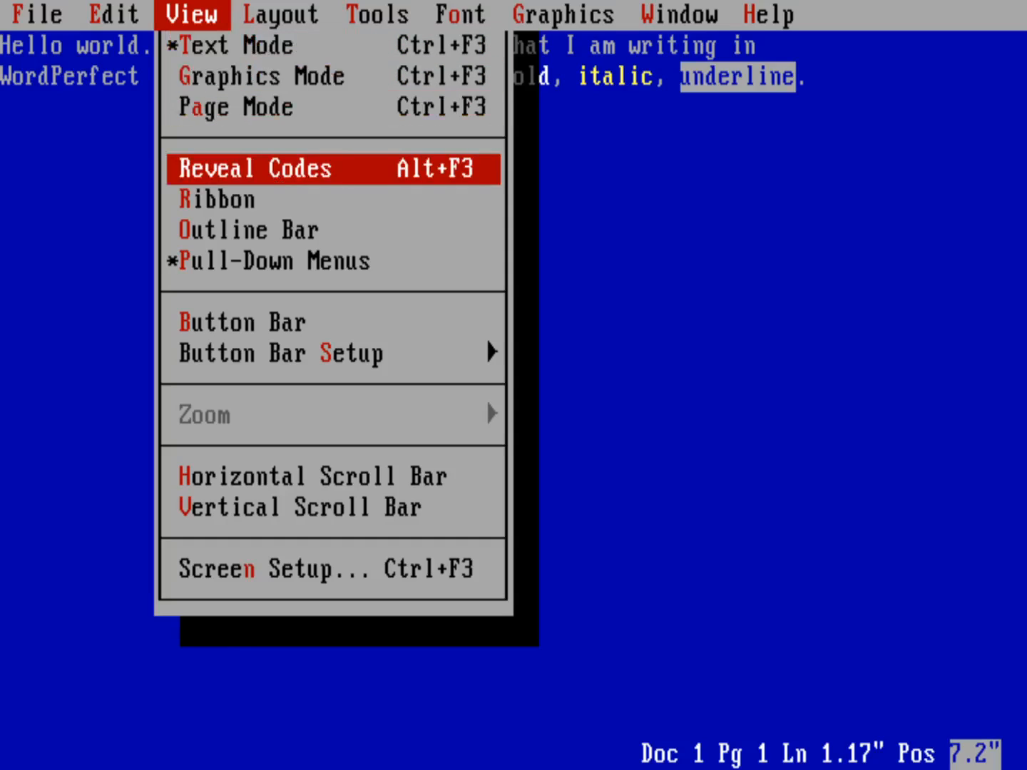
pyautogui.click(251, 168)
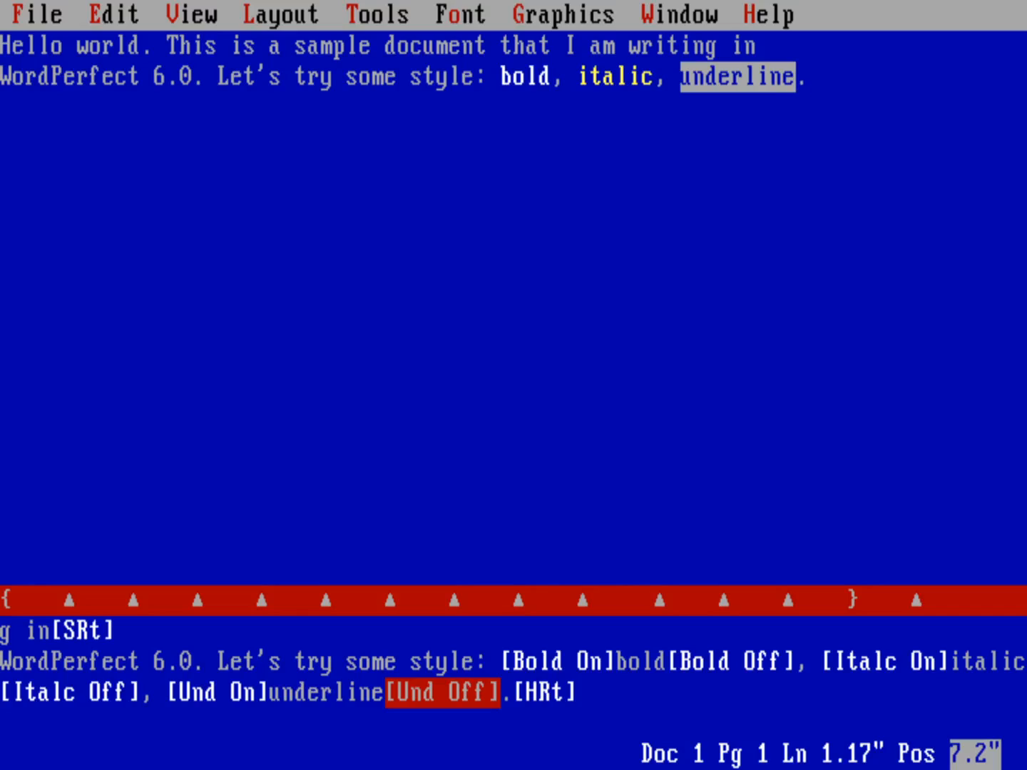
# Check the [Bold On], [Italc On] and [Und On] codes, then turn Reveal Codes off
pyautogui.press('Left')
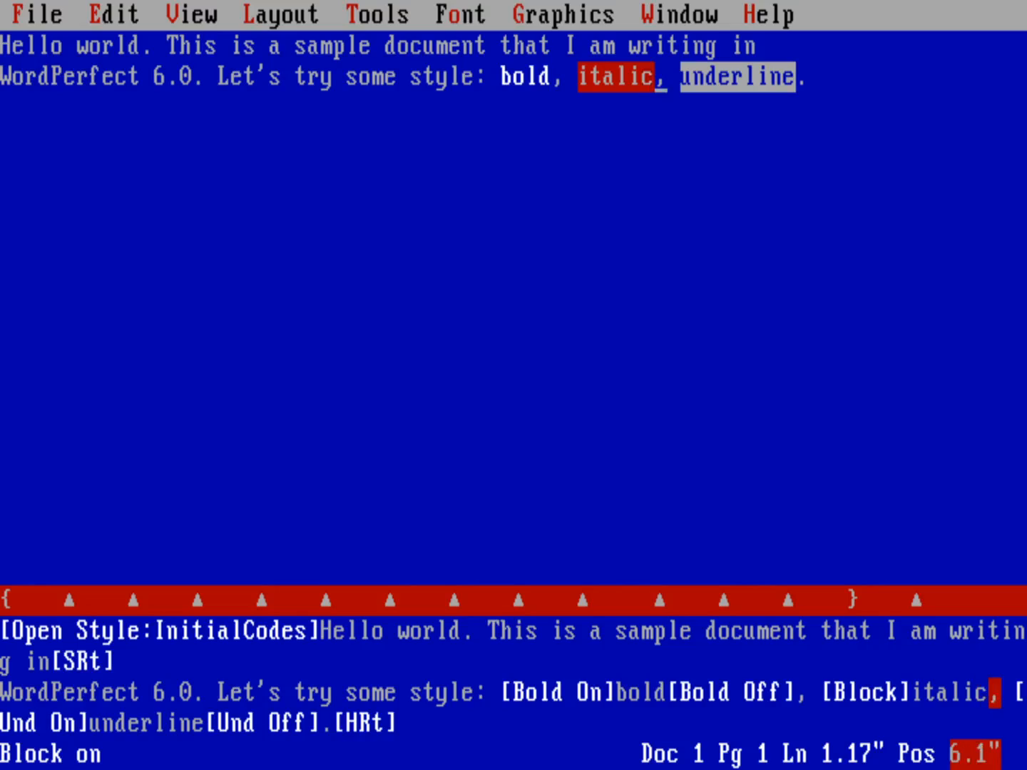
pyautogui.click(459, 14)
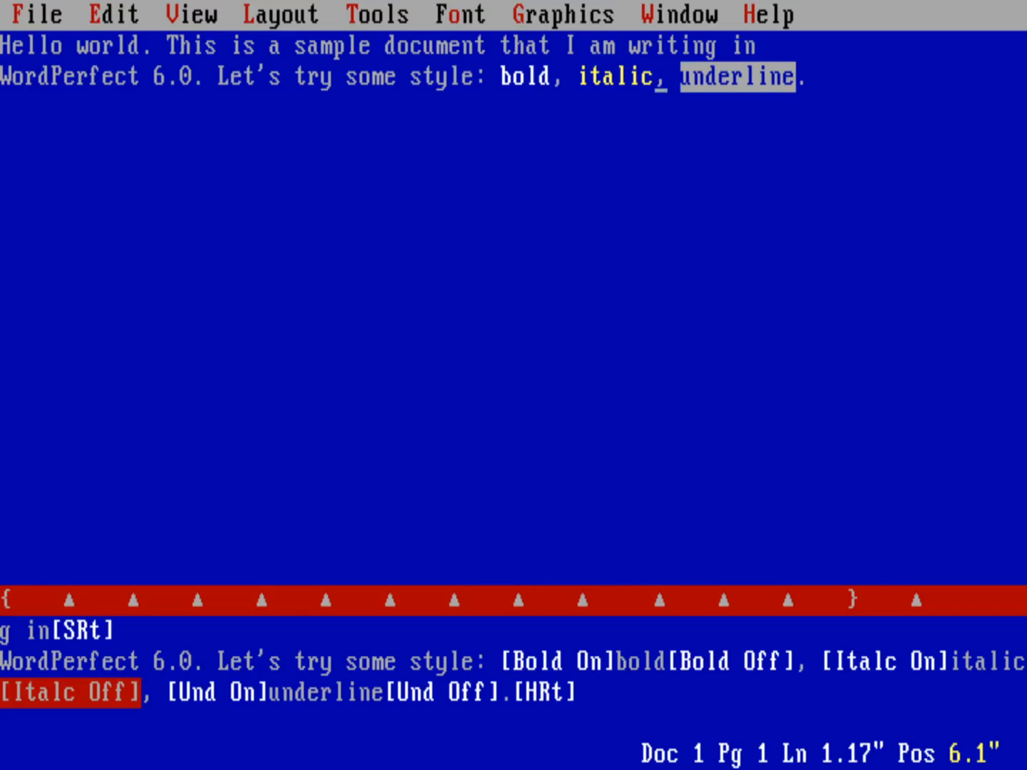
pyautogui.click(191, 14)
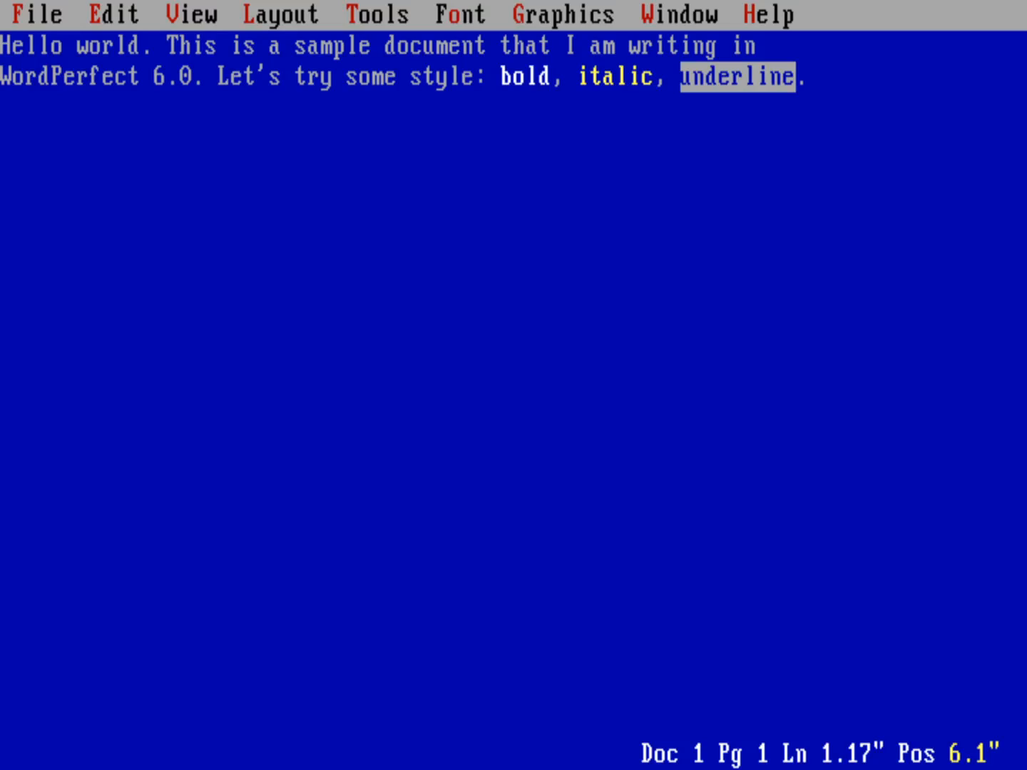
pyautogui.click(190, 15)
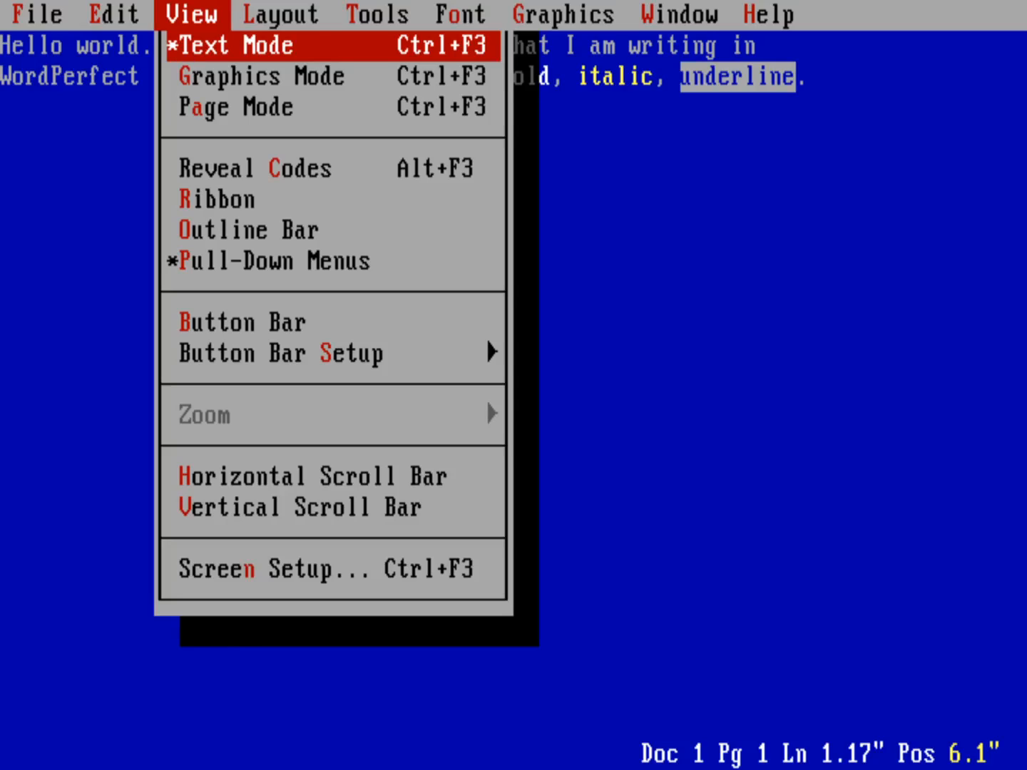
pyautogui.moveTo(260, 77)
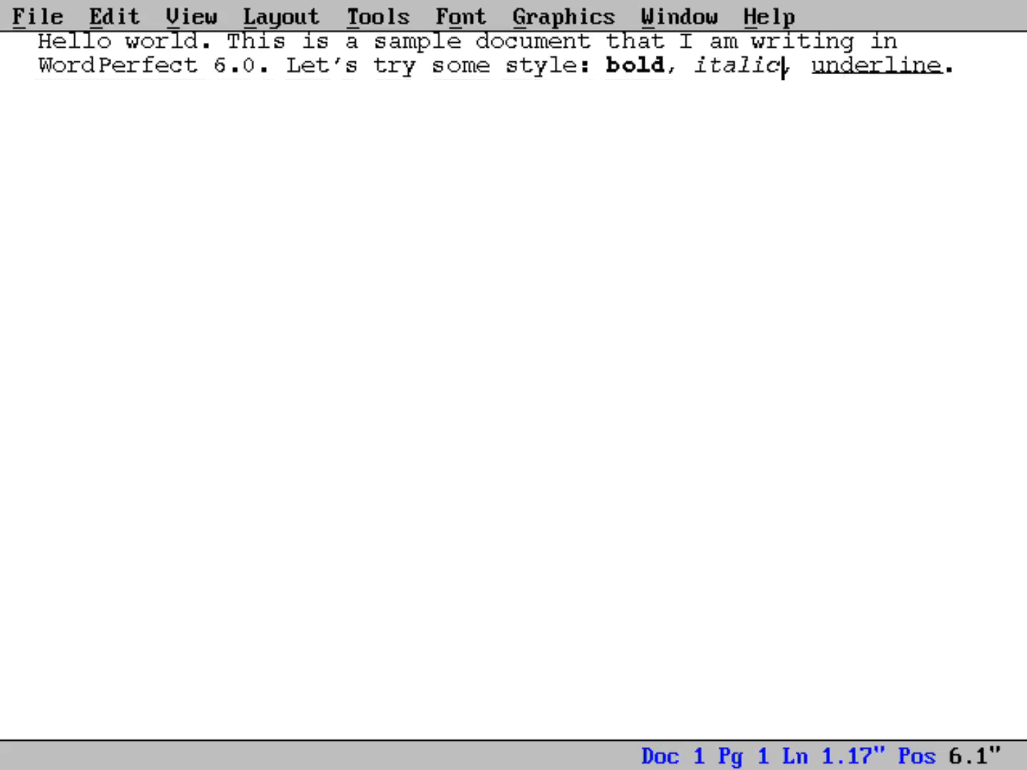
# Switch to Graphics Mode so bold, italic and underline show as real styling
pyautogui.write(',')
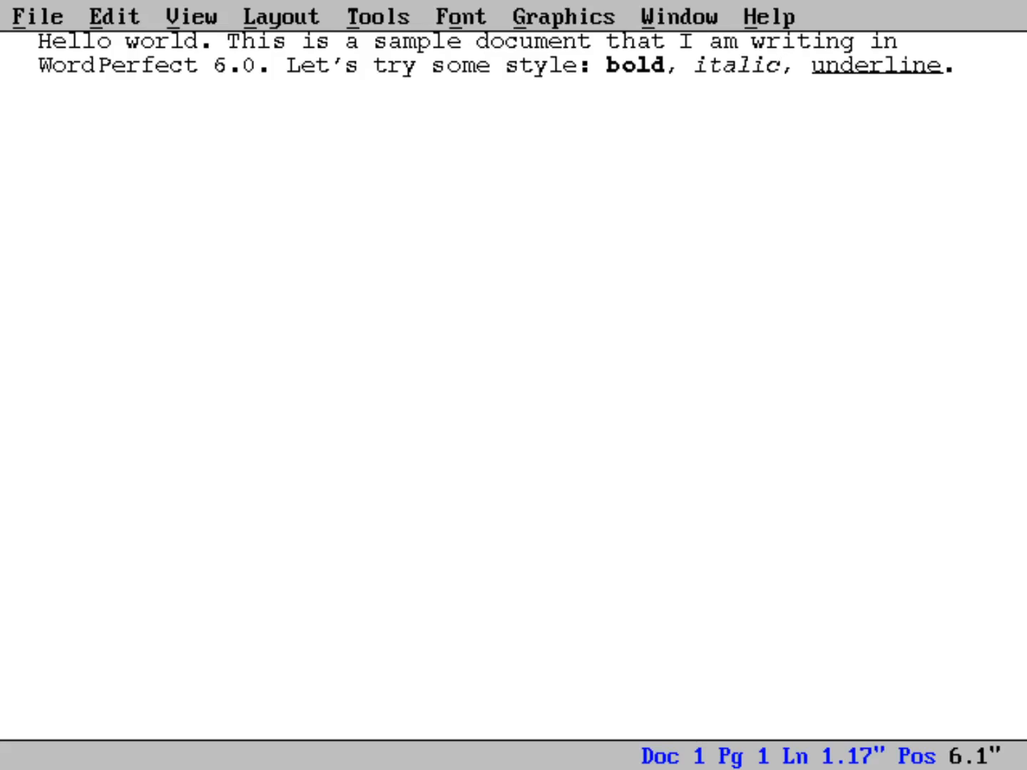
pyautogui.click(784, 65)
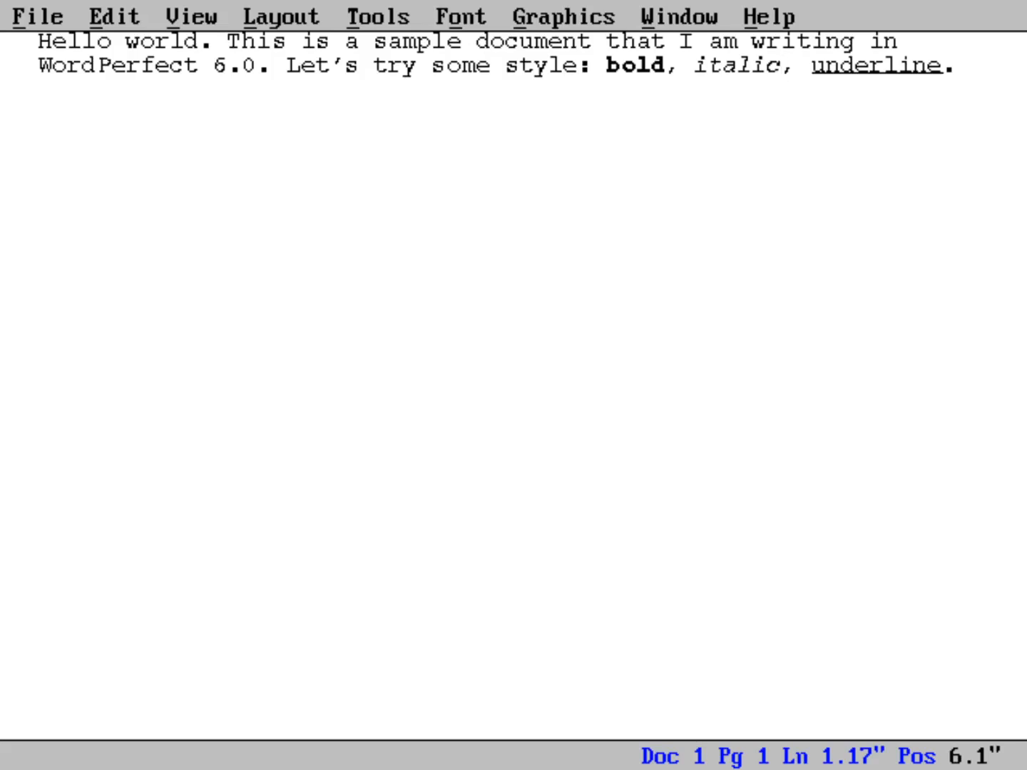
pyautogui.click(788, 65)
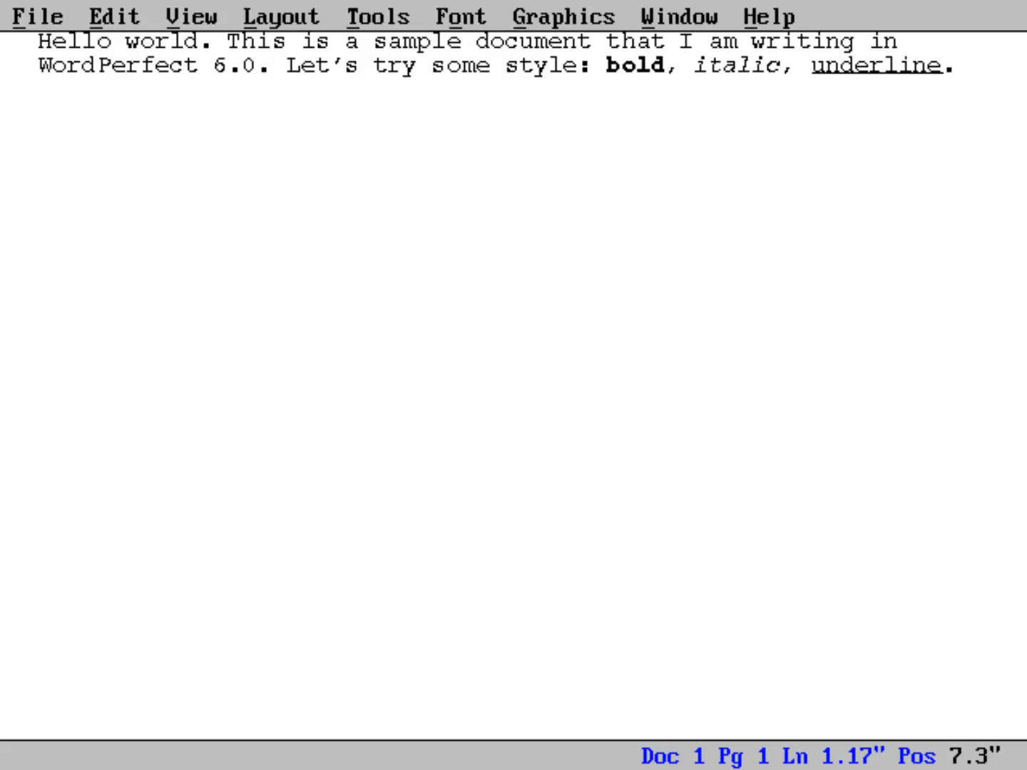
# At the text's end, open Font > Font and pick Dutch 801 Roman 12pt
pyautogui.click(959, 66)
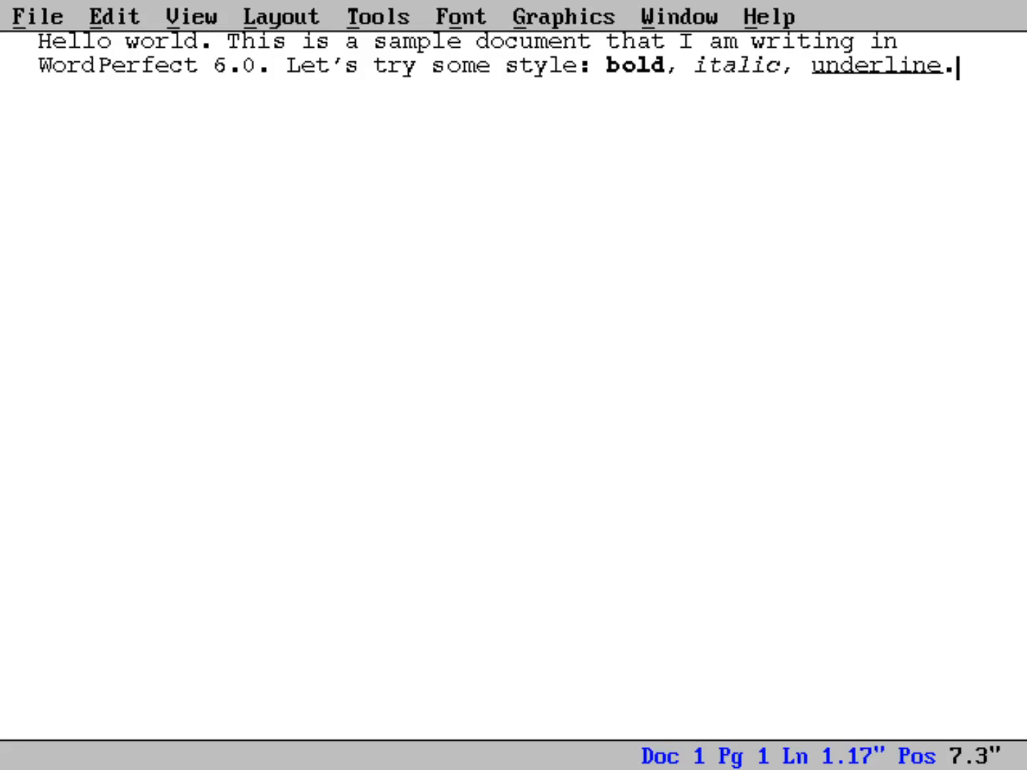
pyautogui.click(461, 16)
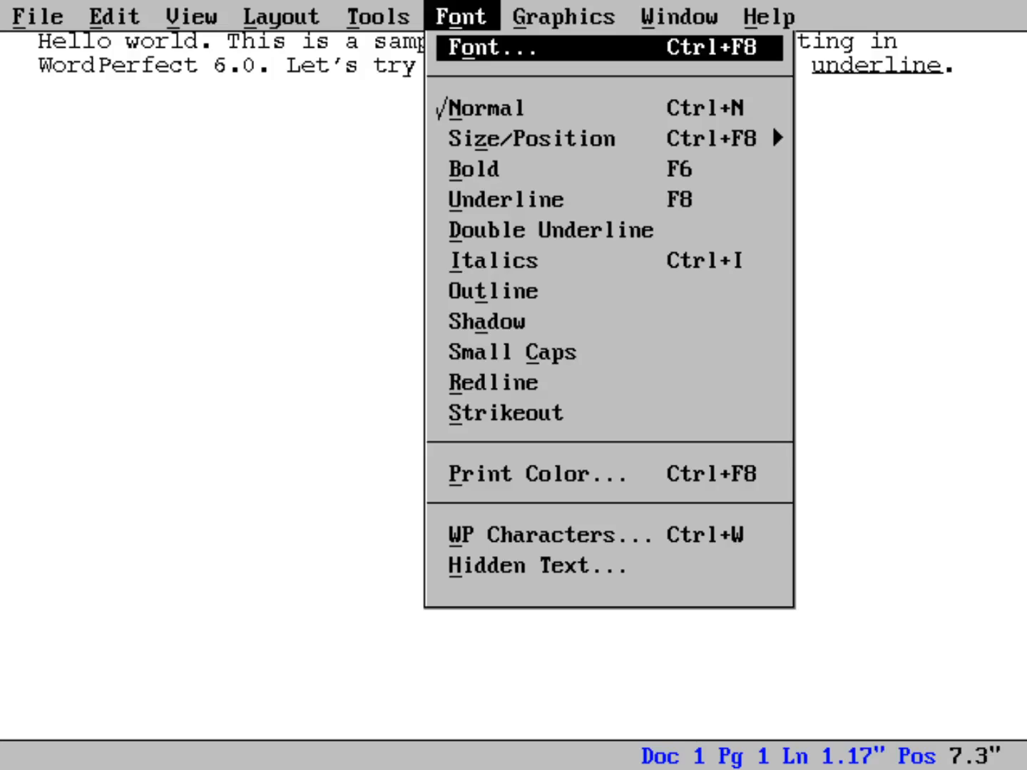
pyautogui.click(490, 48)
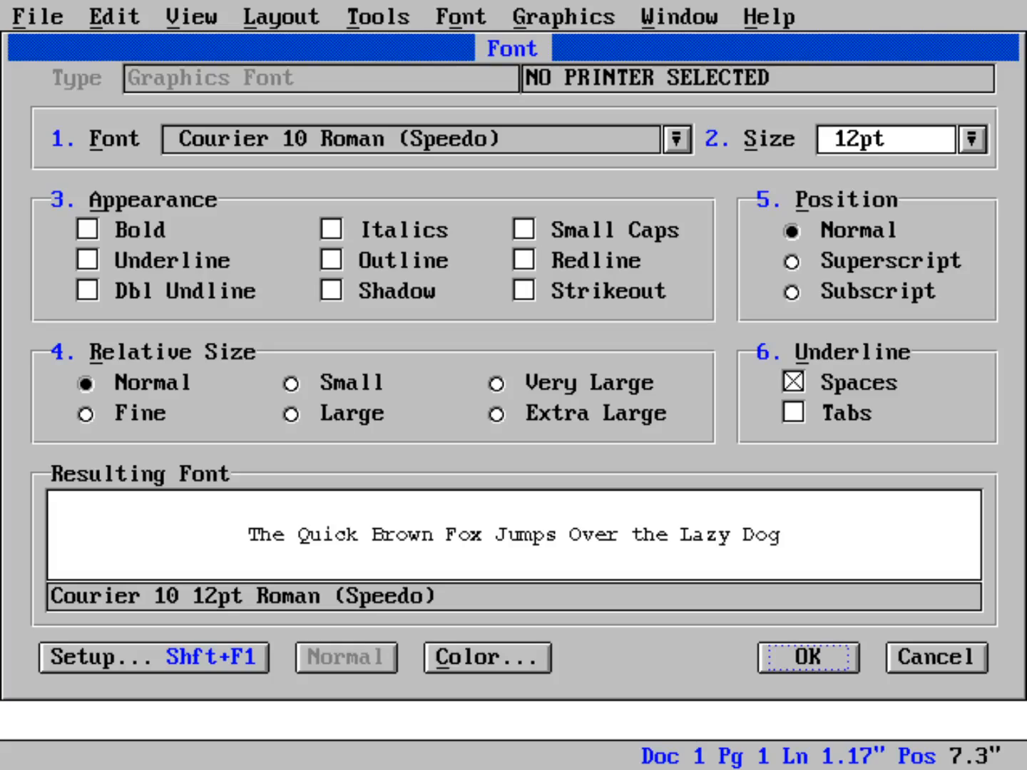
pyautogui.click(675, 138)
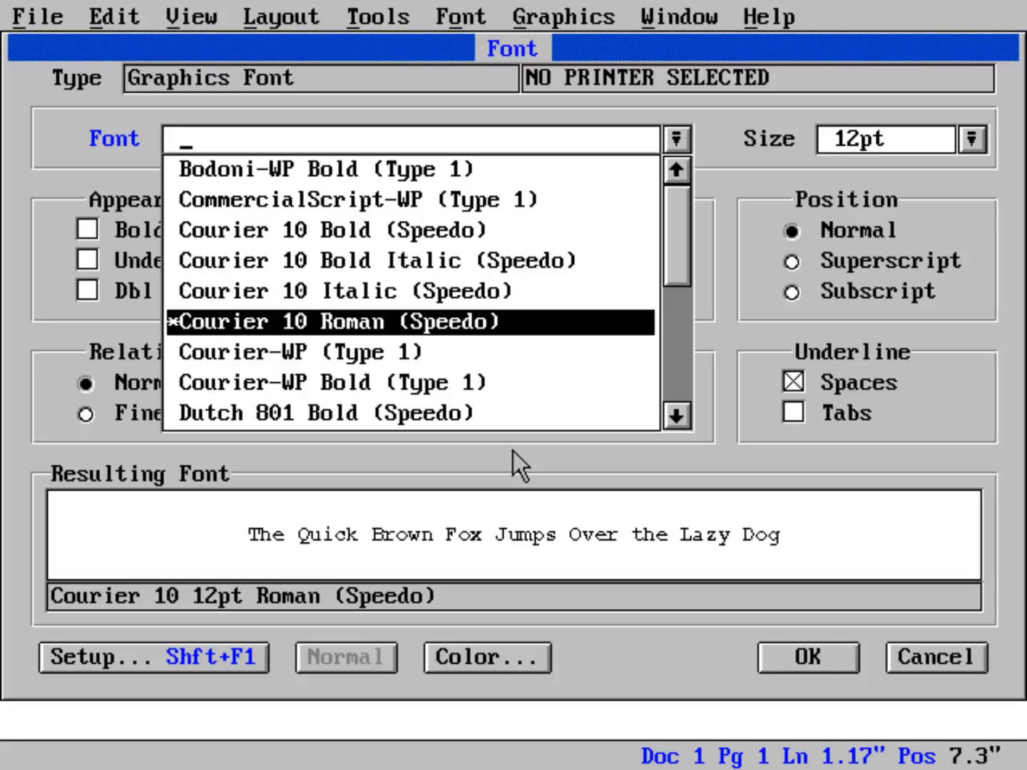
pyautogui.click(328, 383)
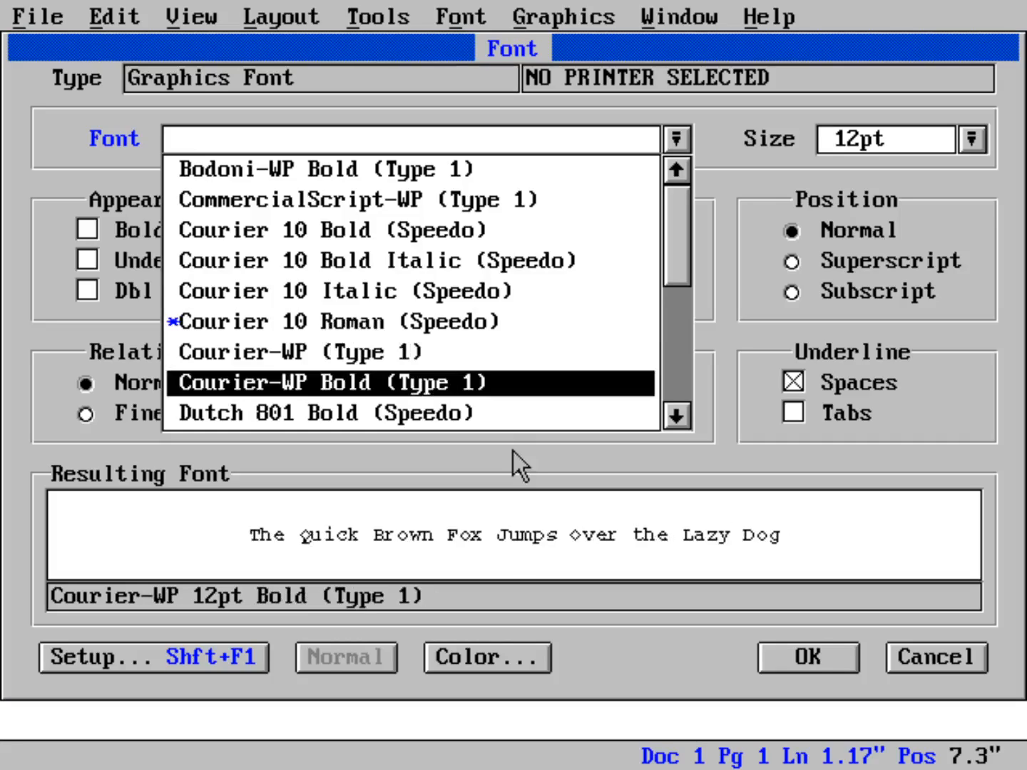
pyautogui.click(325, 413)
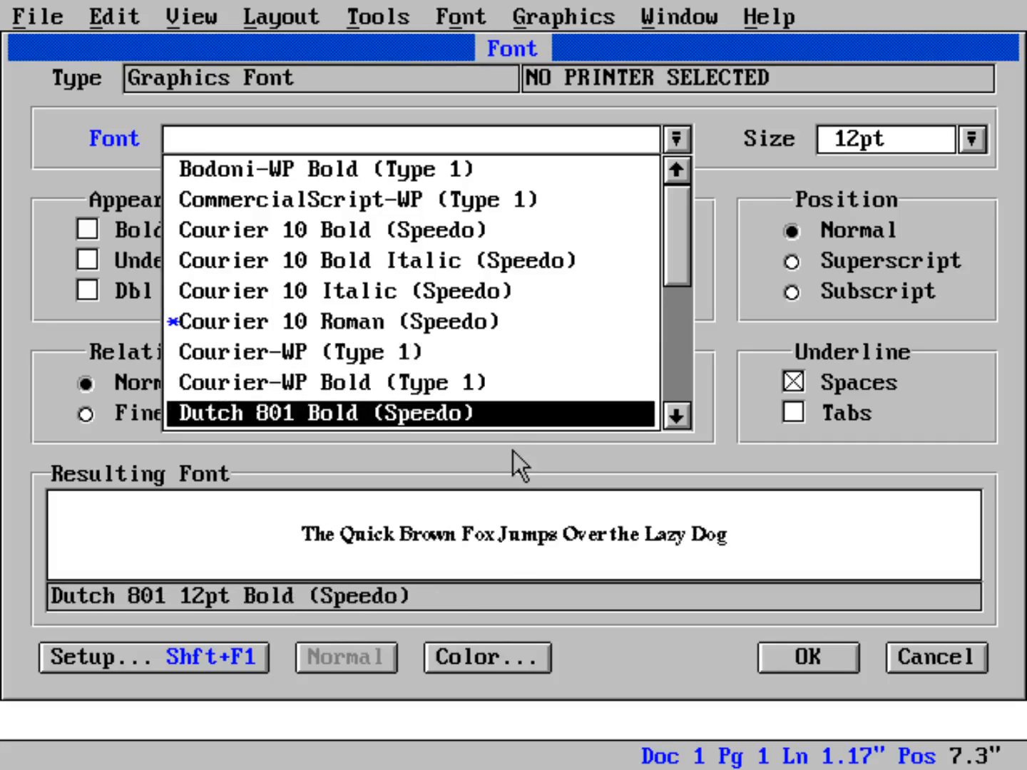
pyautogui.click(410, 138)
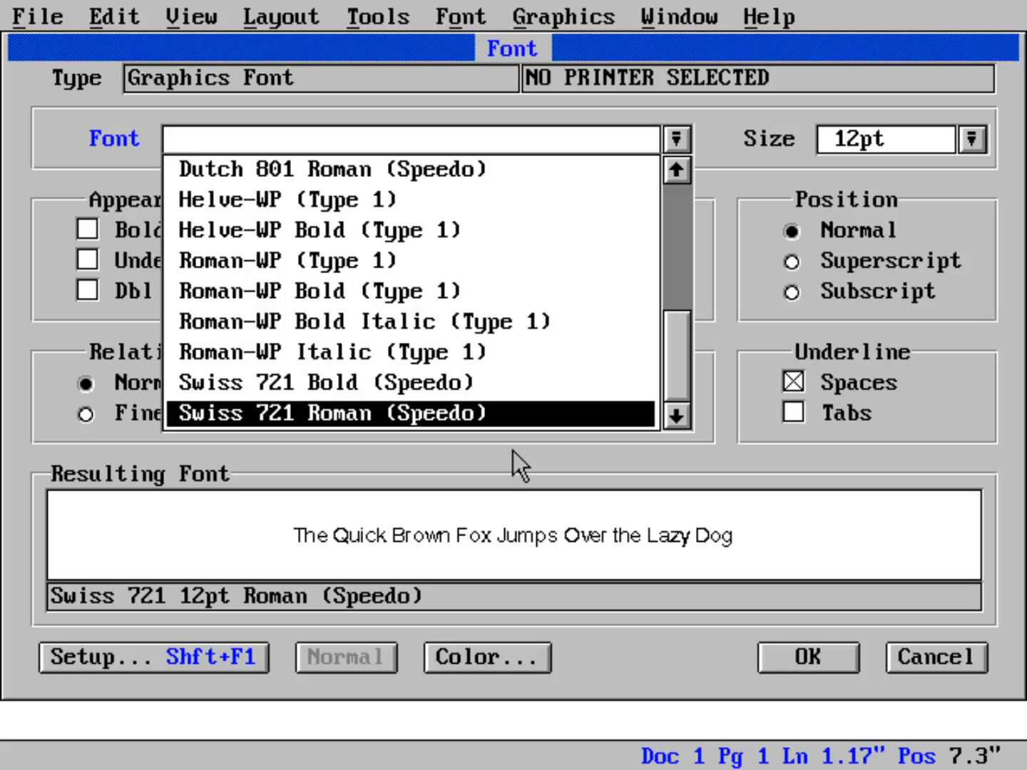
pyautogui.click(325, 382)
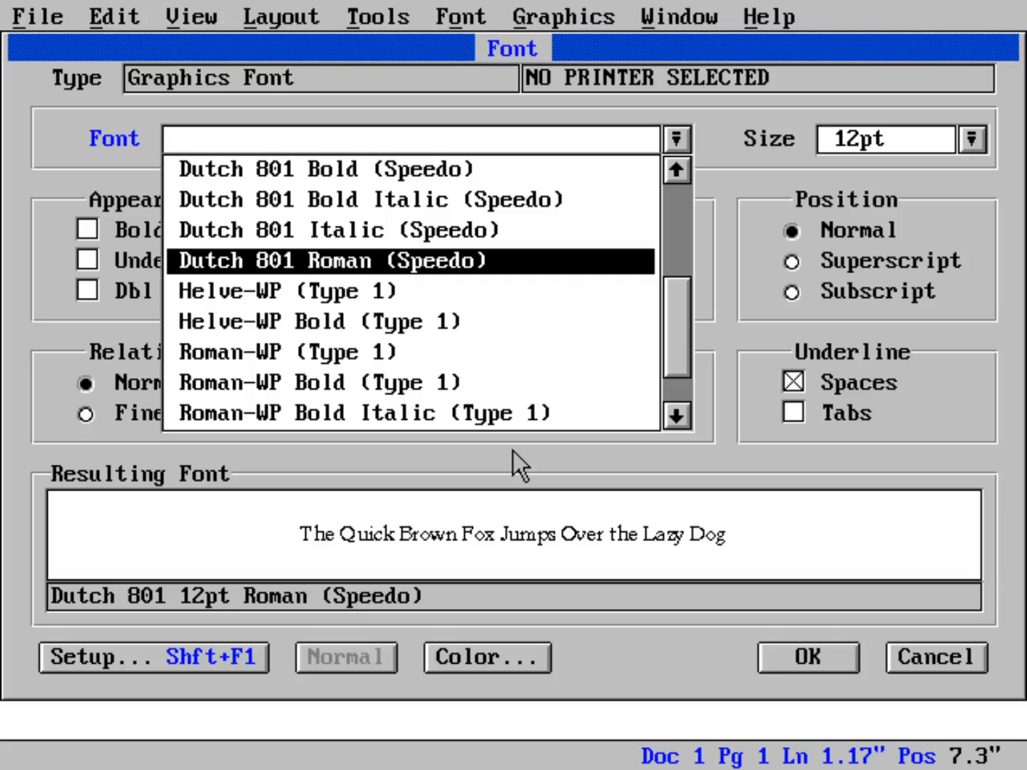
pyautogui.click(412, 260)
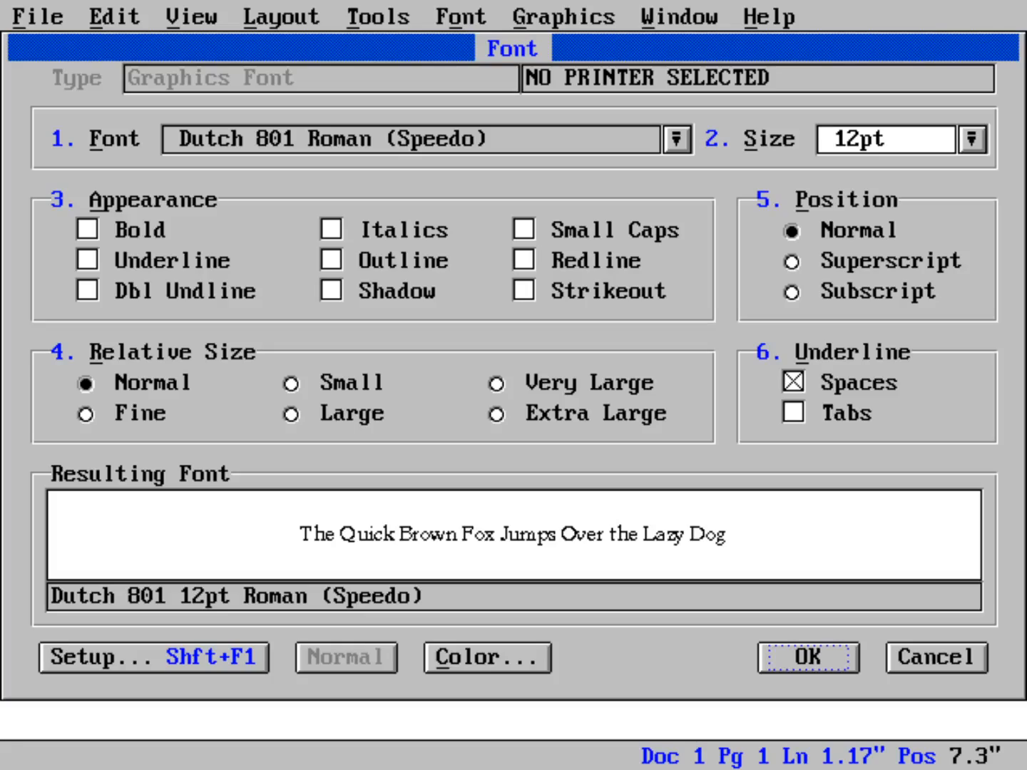
# Confirm the font, type 'This text is in a different font.', and return to Text Mode
pyautogui.click(807, 656)
pyautogui.write('This te')
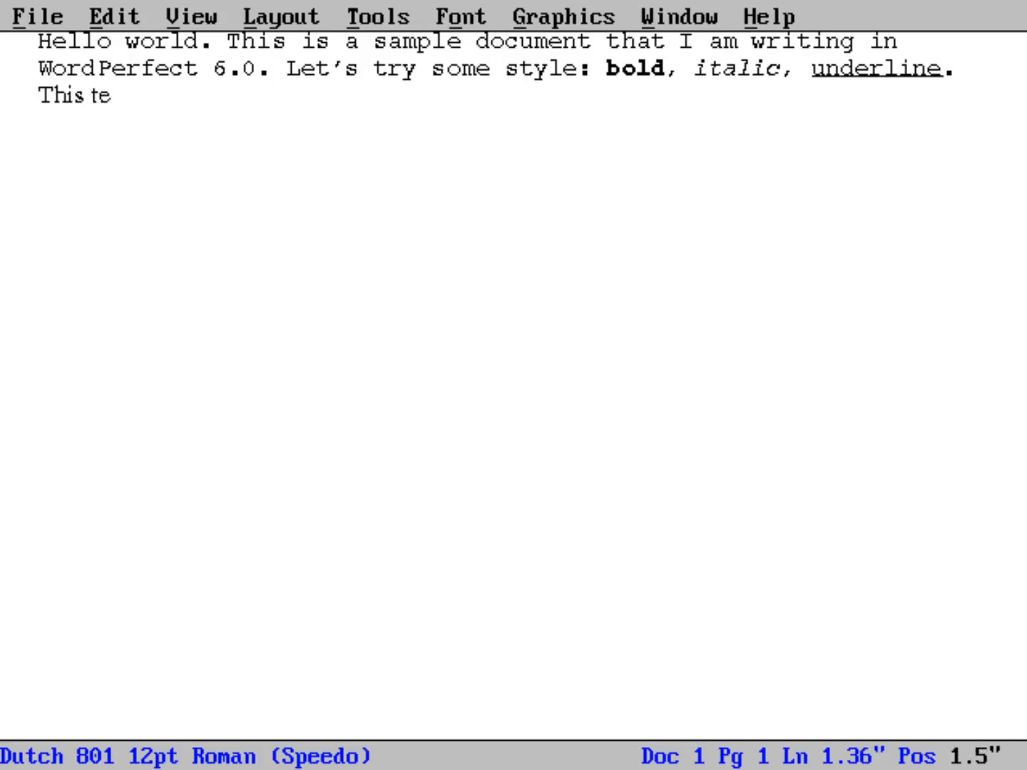
pyautogui.write('xt is in a')
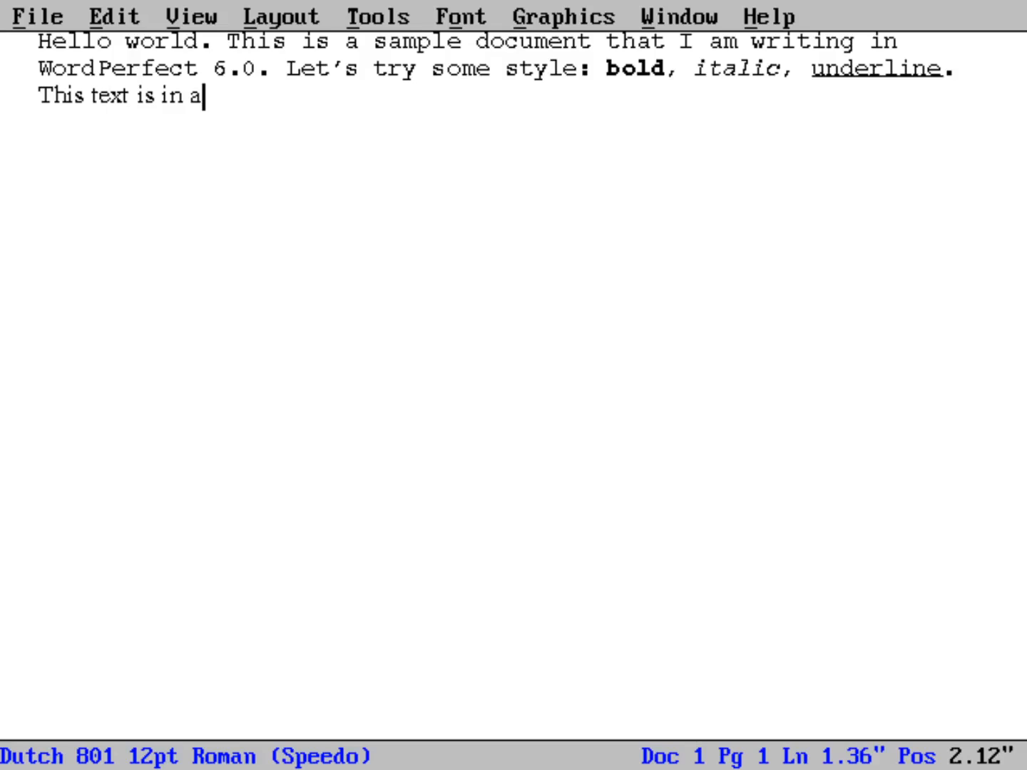
pyautogui.write('differe')
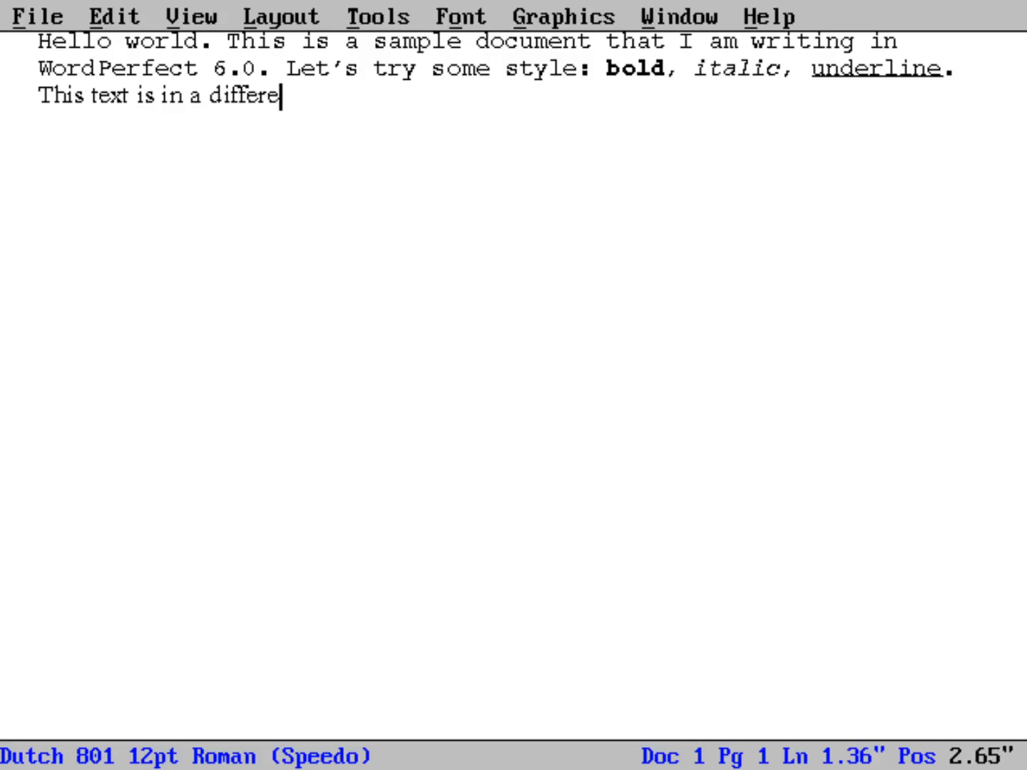
pyautogui.write('nt')
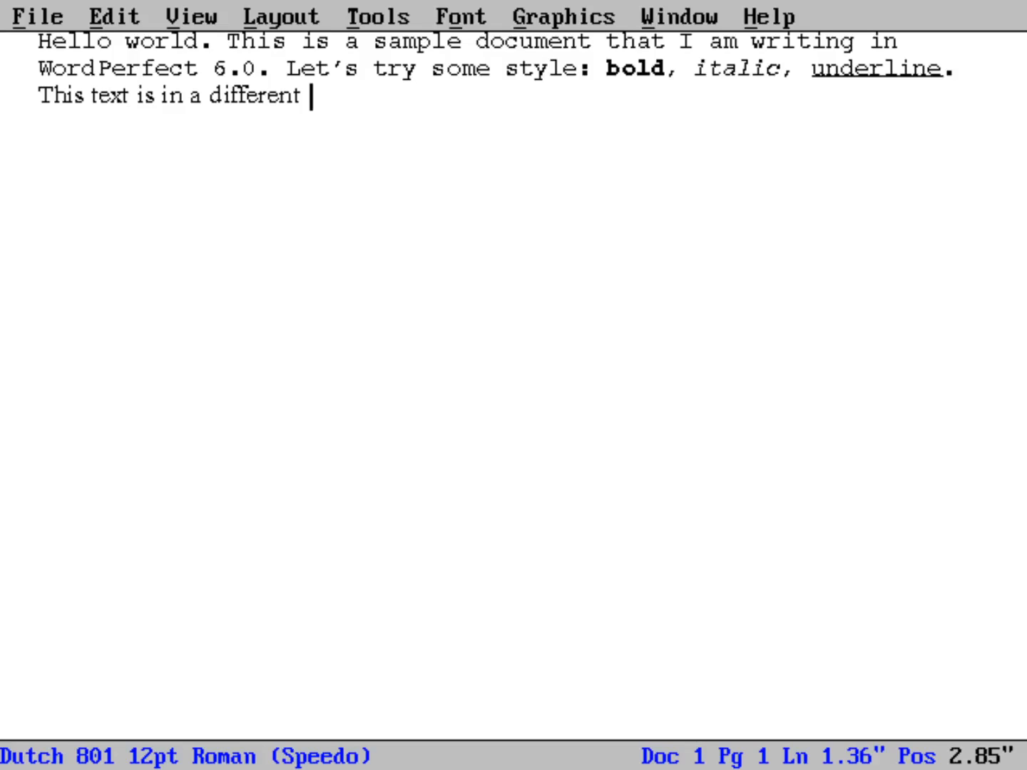
pyautogui.write('font.')
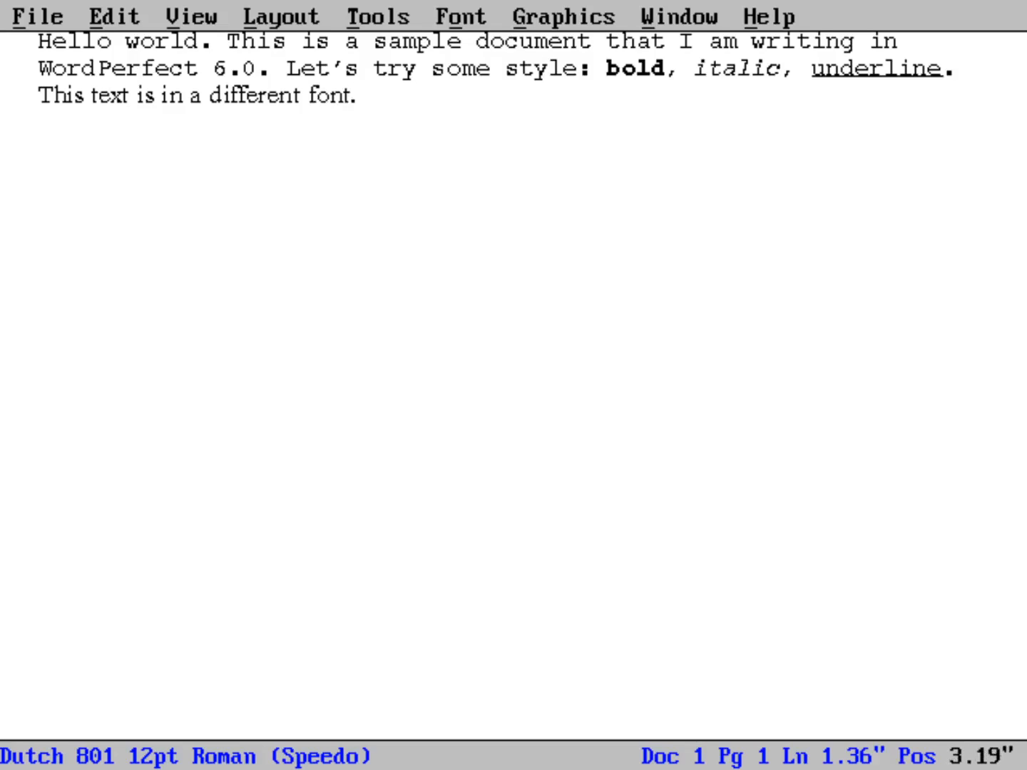
pyautogui.click(358, 95)
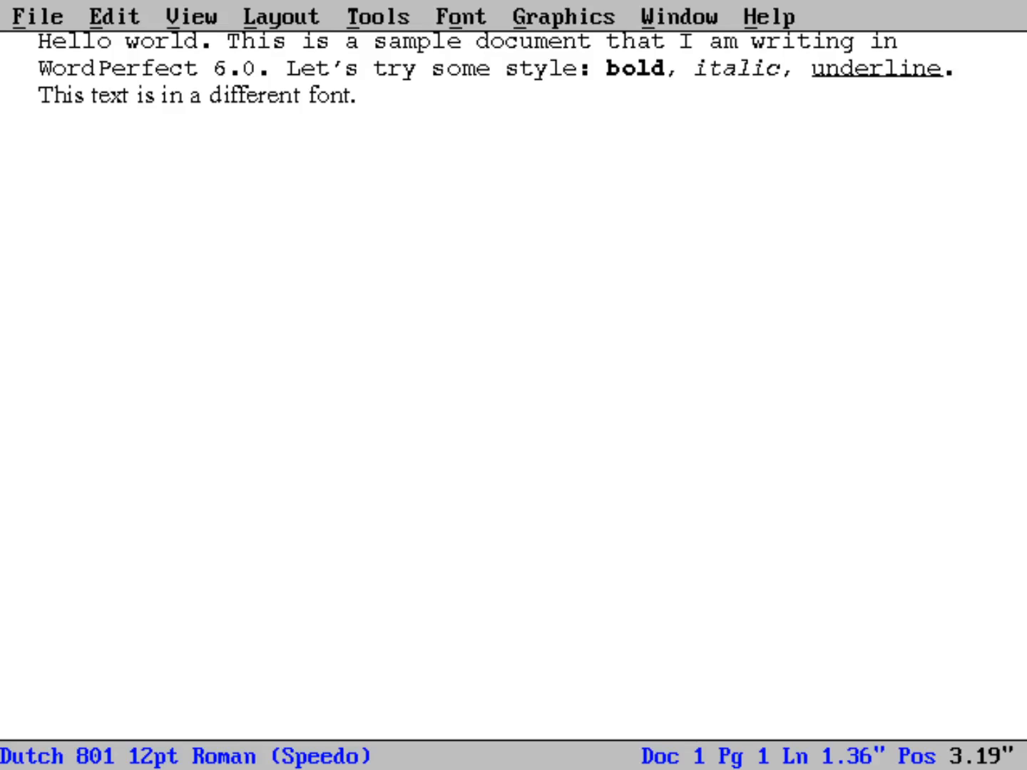
pyautogui.click(190, 16)
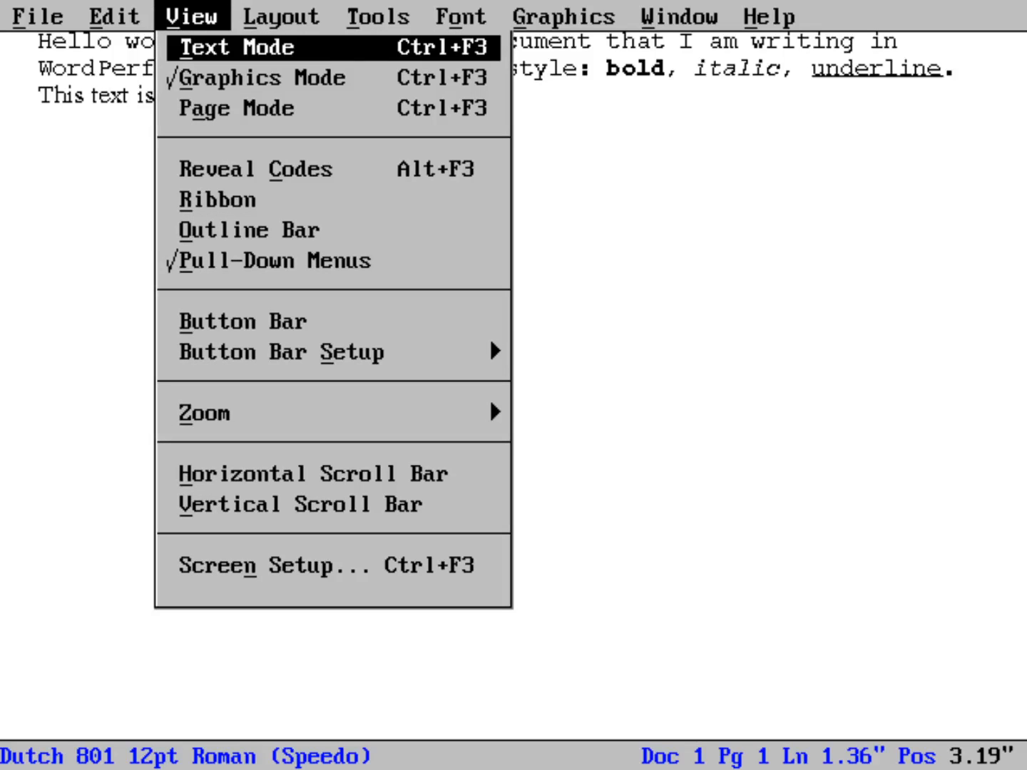
pyautogui.click(236, 47)
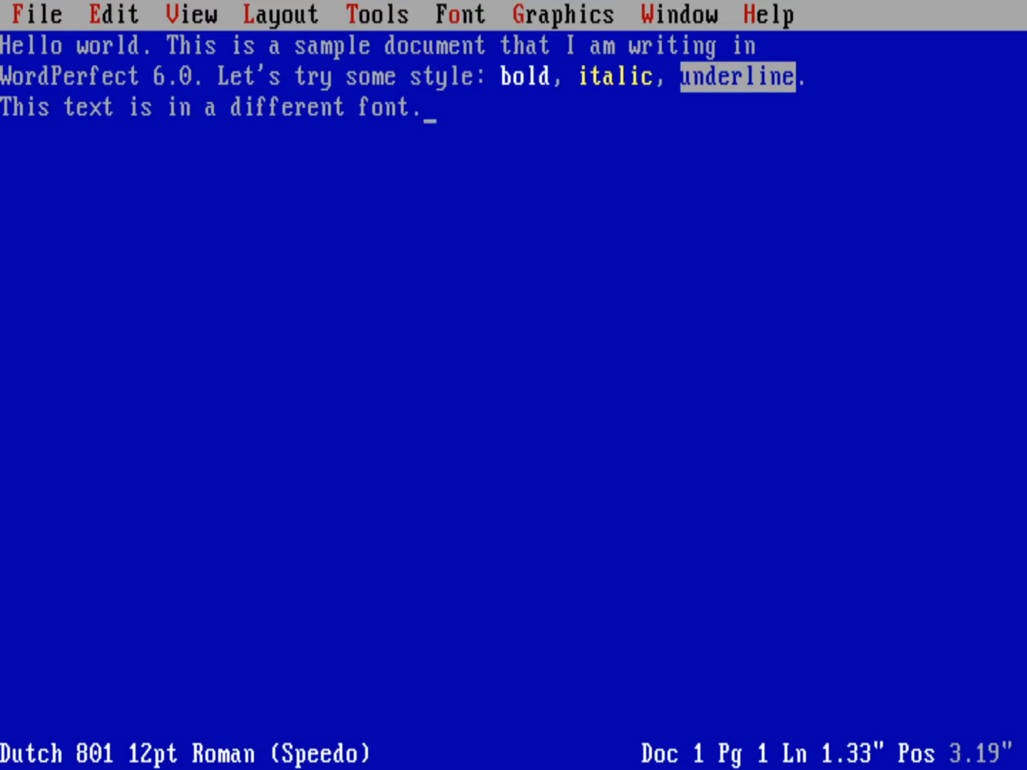